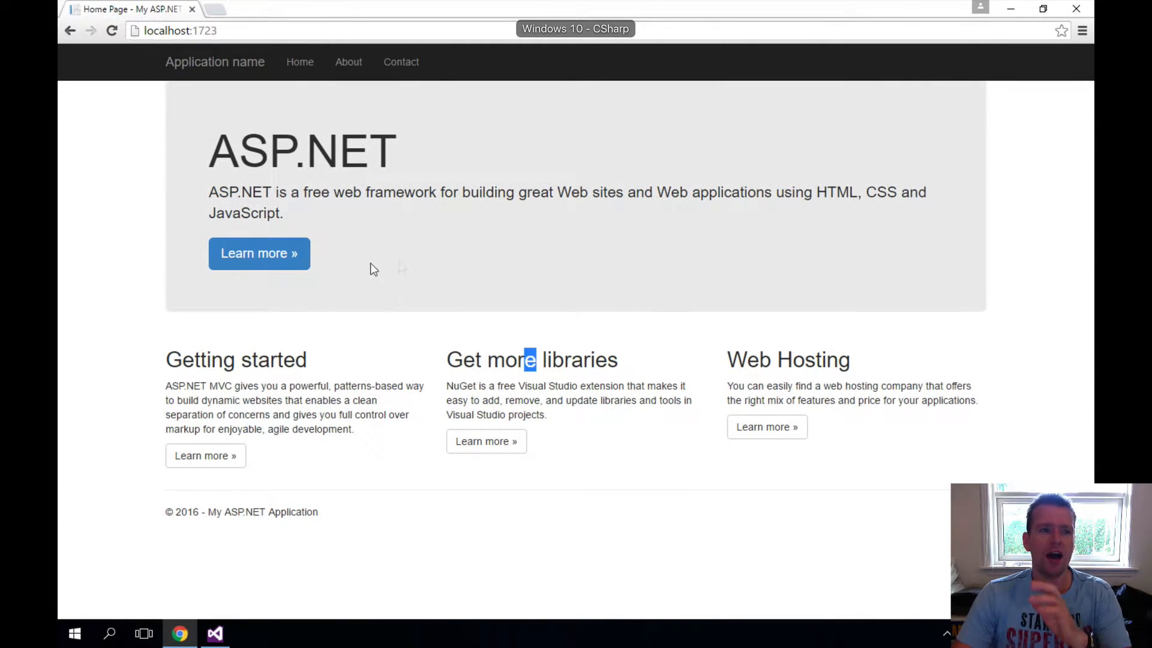
pyautogui.moveTo(482, 266)
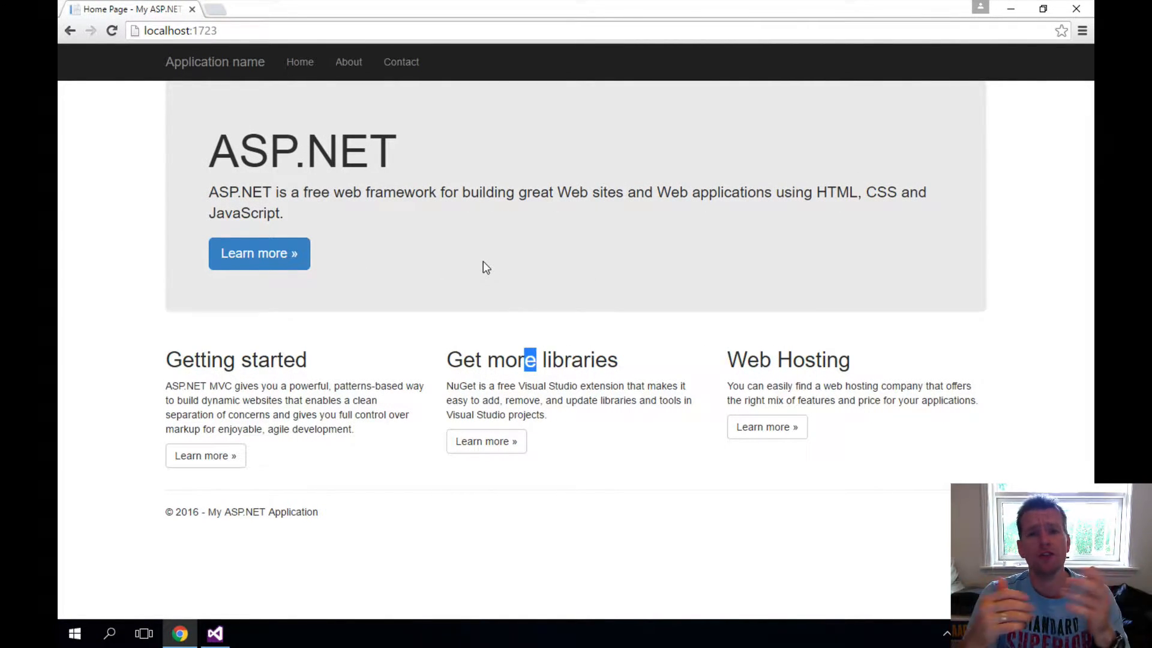
pyautogui.moveTo(1042, 99)
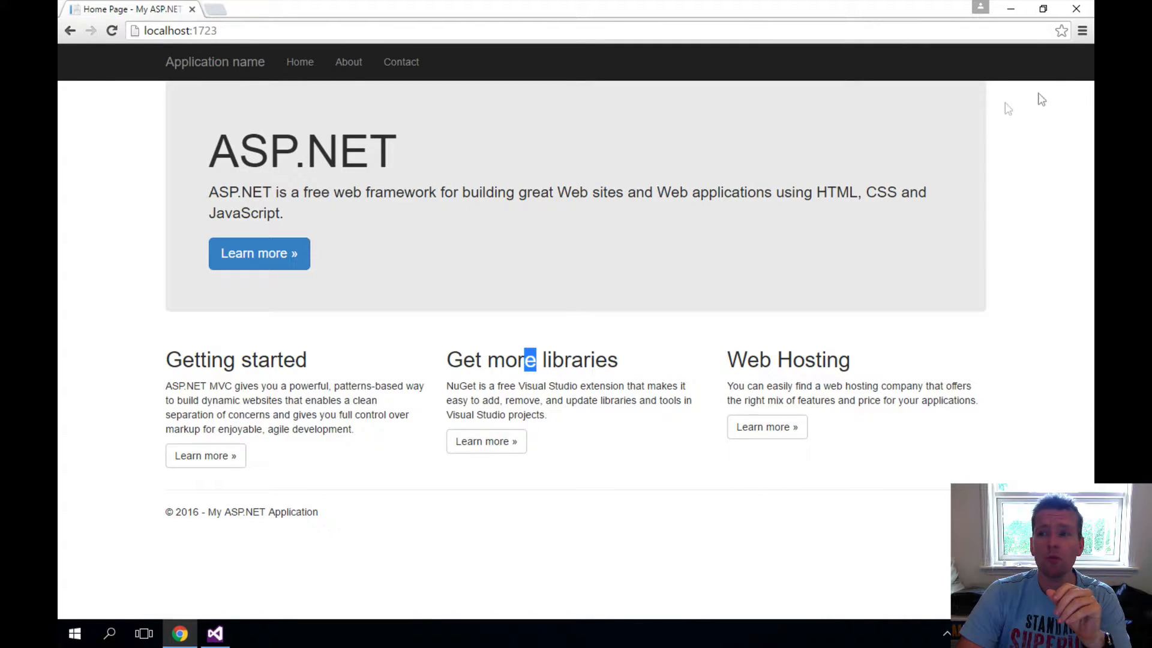
pyautogui.moveTo(1081, 30)
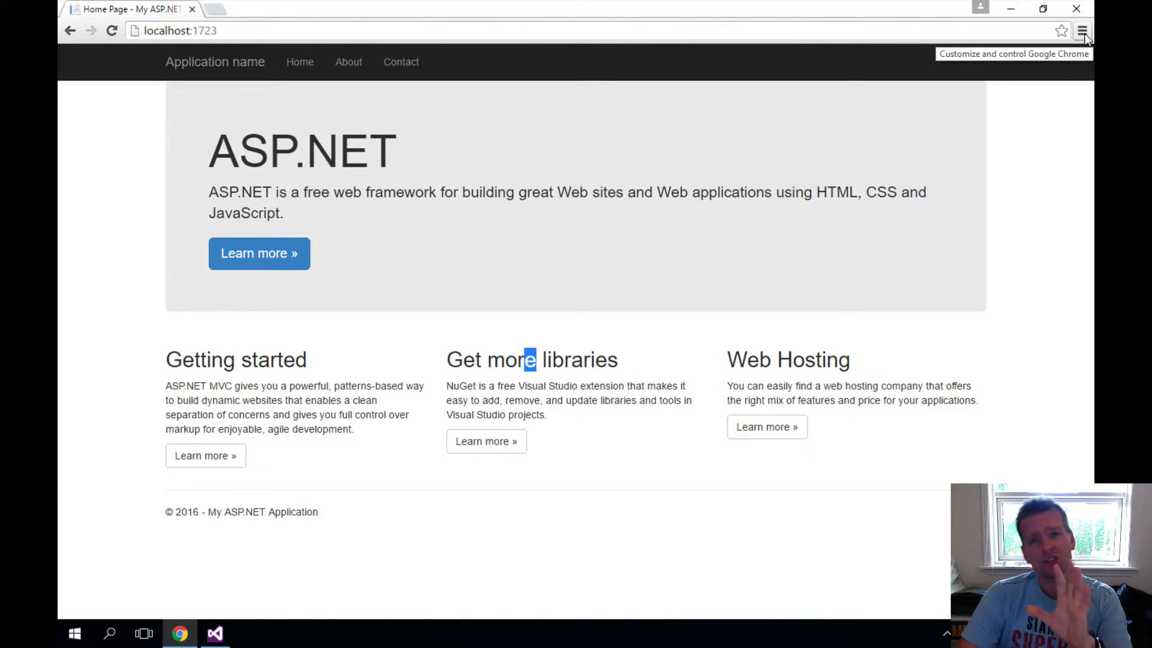
# Open DevTools with F12 and inspect the jumbotron's Learn more link in the markup.
pyautogui.click(1081, 30)
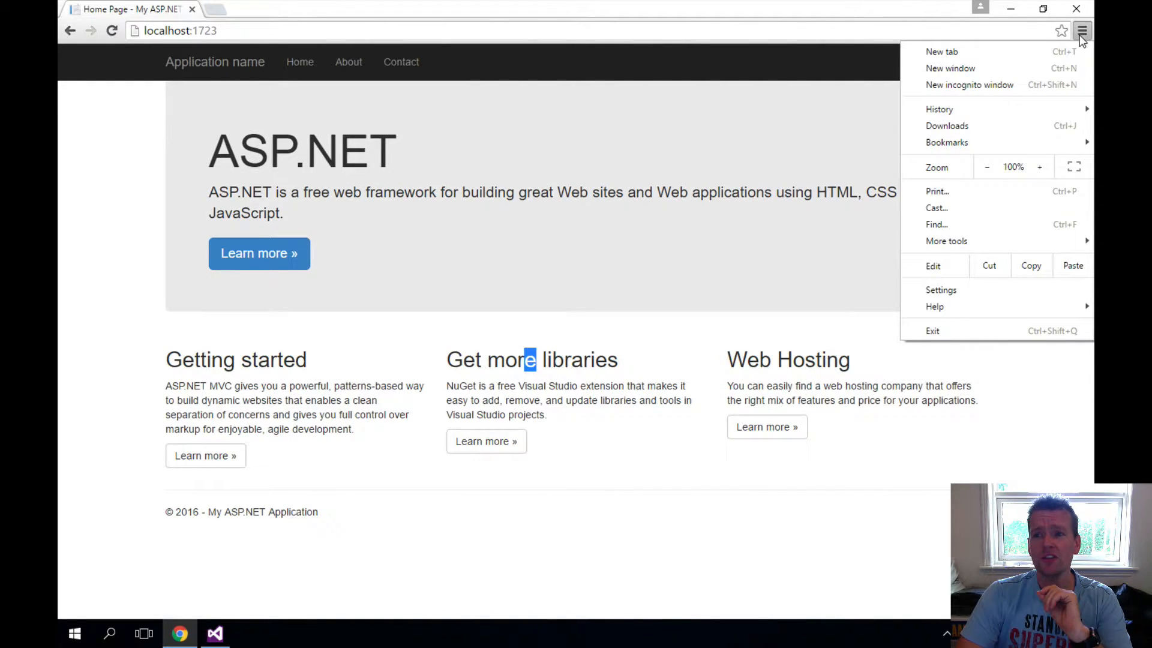
pyautogui.moveTo(991, 224)
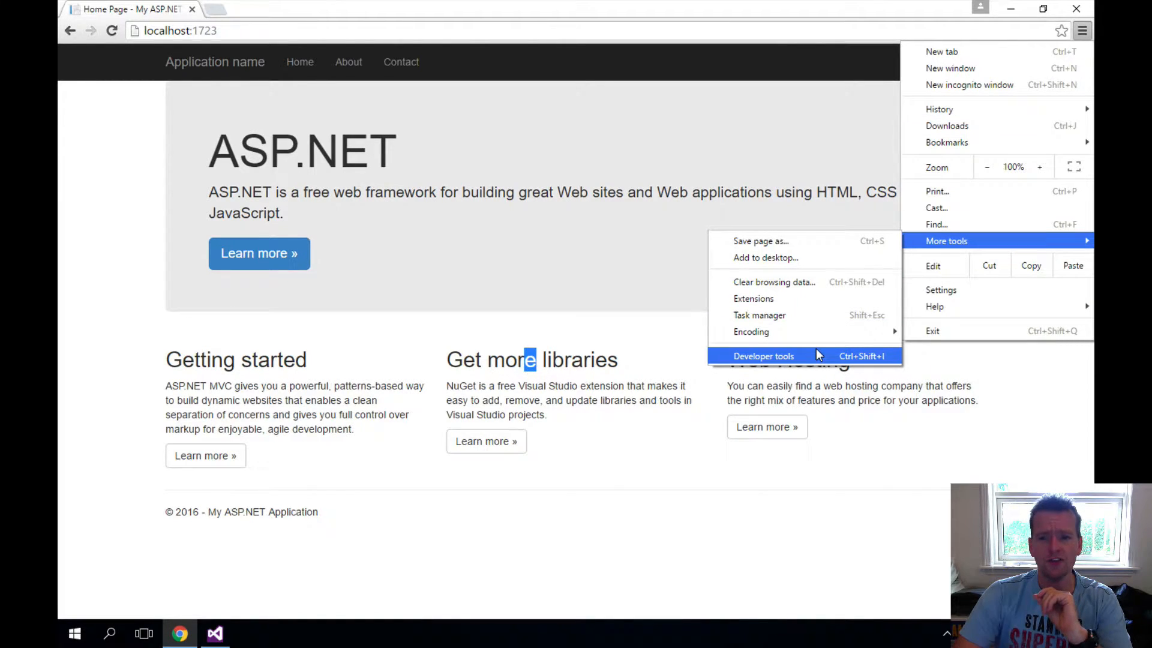
pyautogui.moveTo(634, 413)
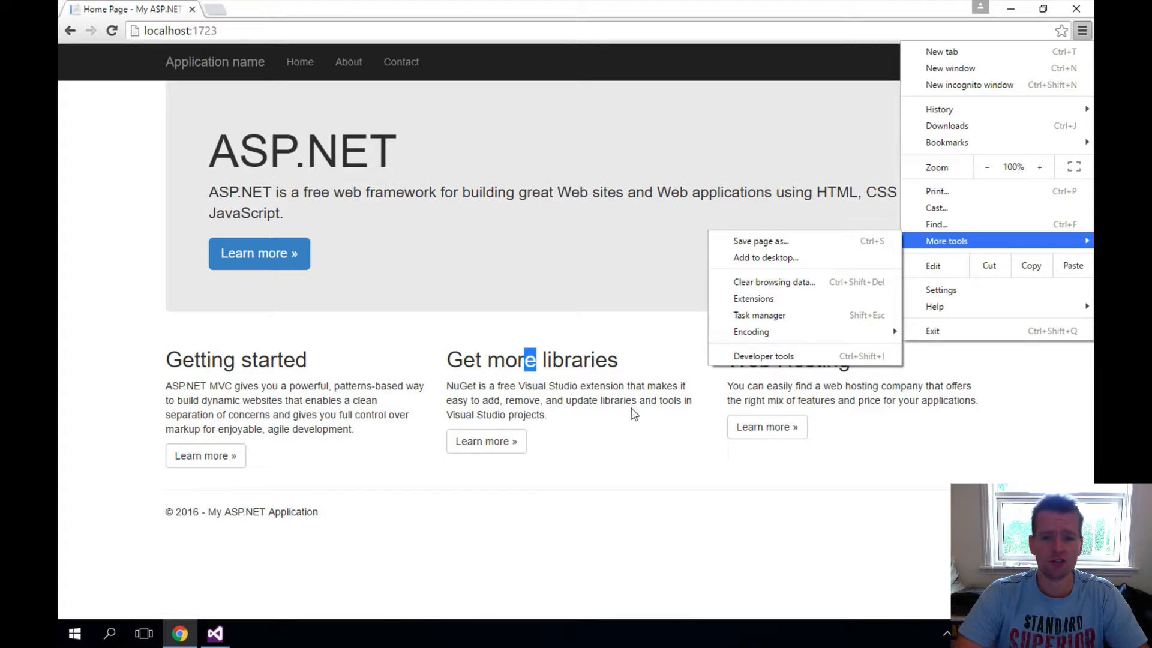
pyautogui.click(635, 412)
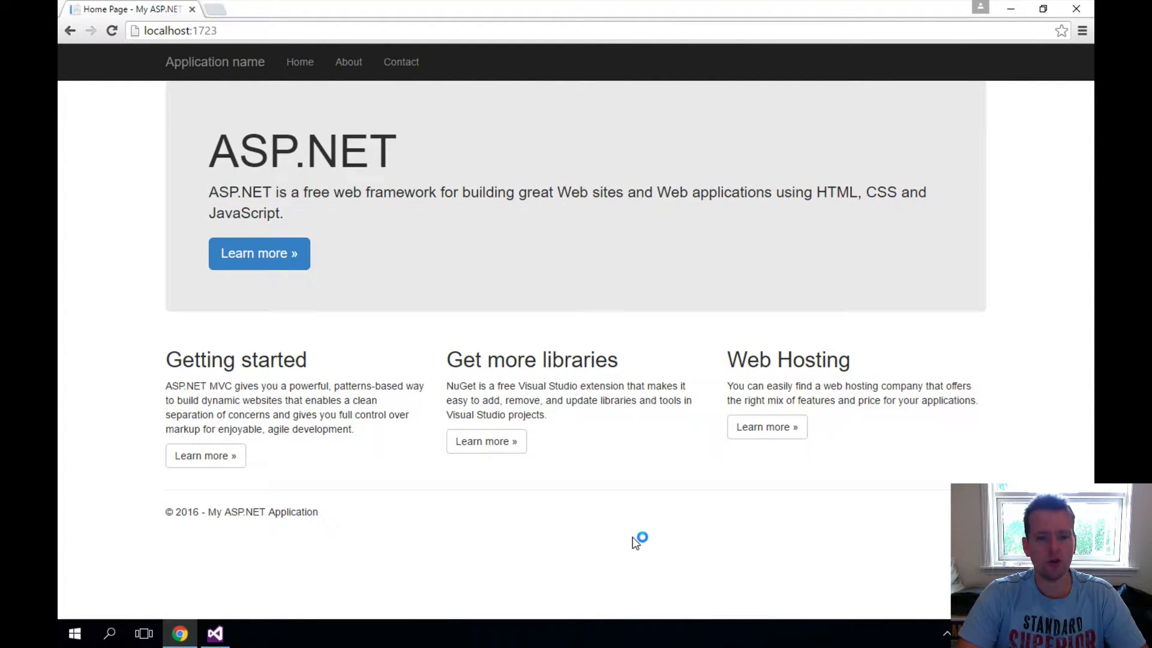
pyautogui.press('F12')
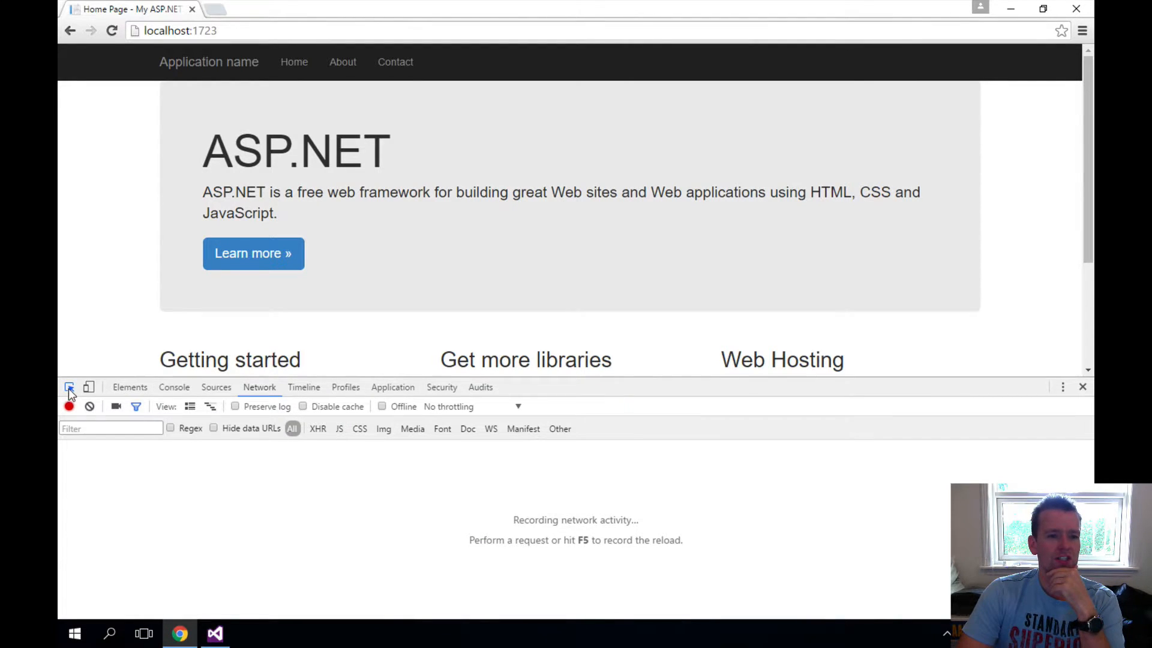
pyautogui.click(69, 387)
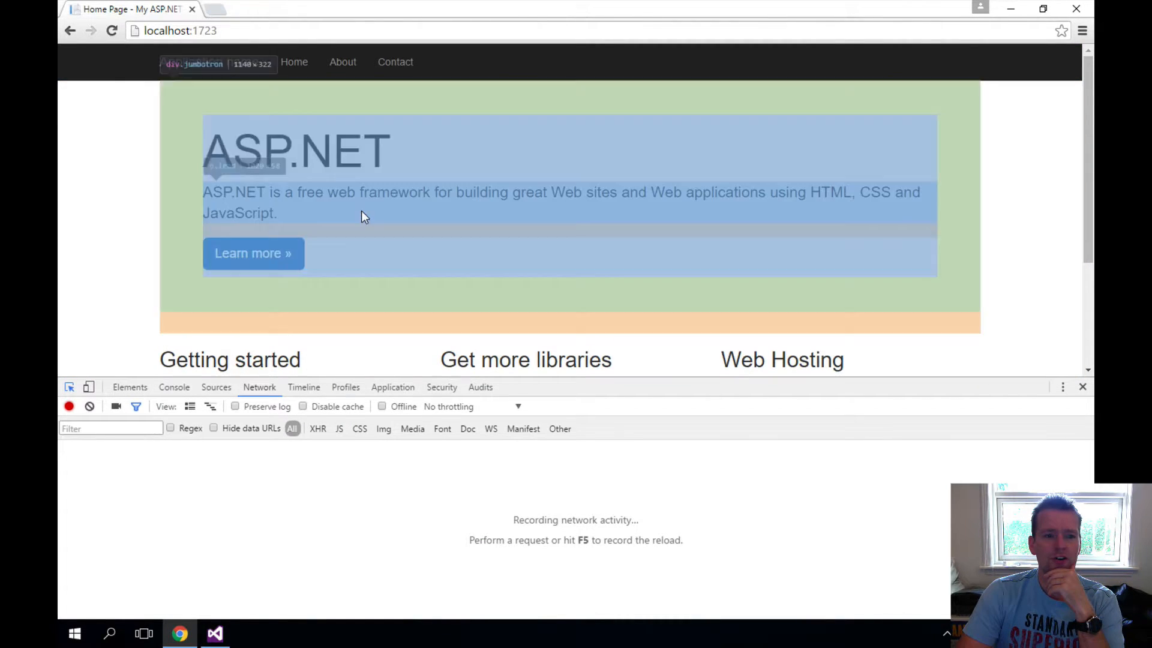
pyautogui.click(130, 387)
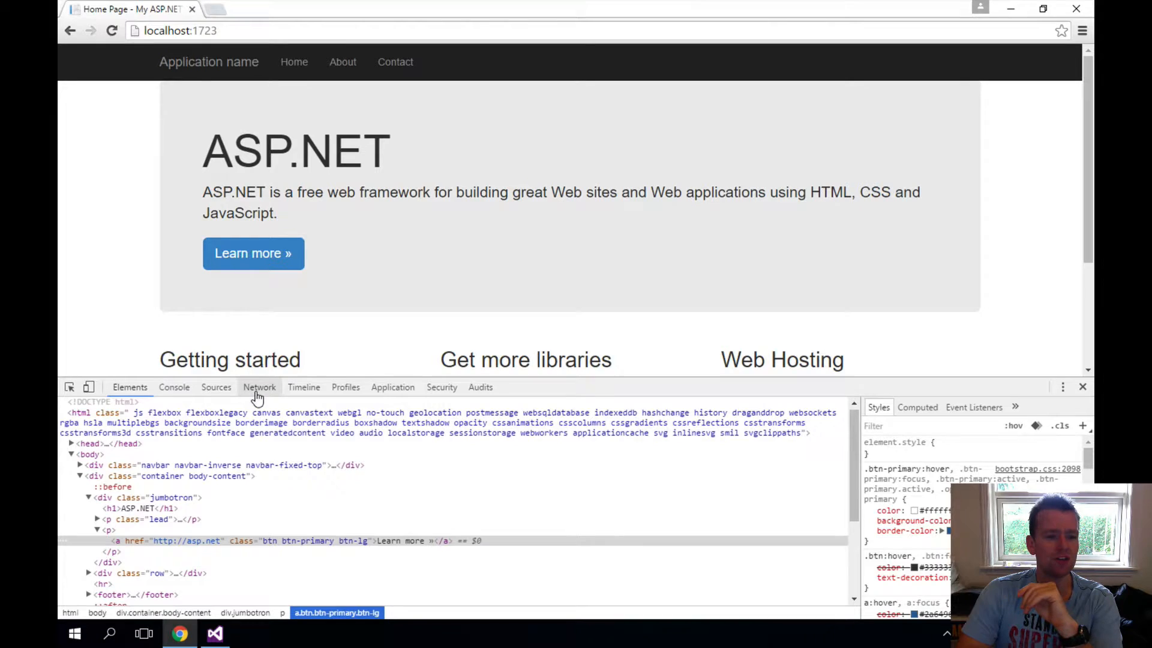
# Switch DevTools to the Network panel, toggling the timing overview on and off.
pyautogui.click(258, 387)
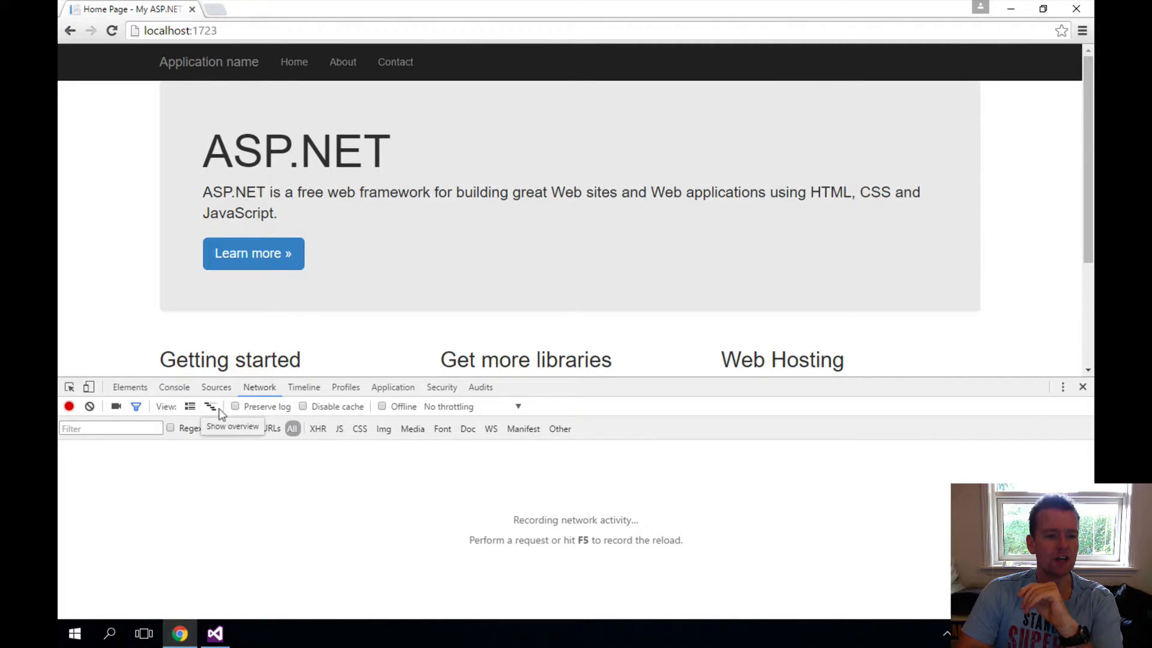
pyautogui.click(210, 406)
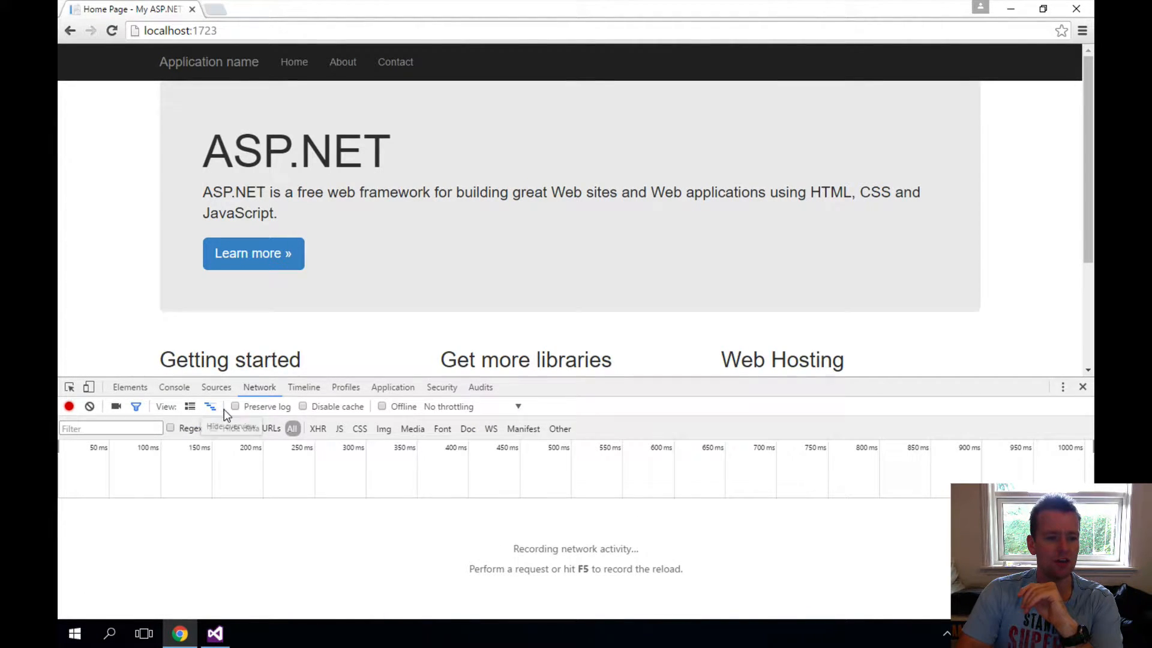
pyautogui.click(210, 406)
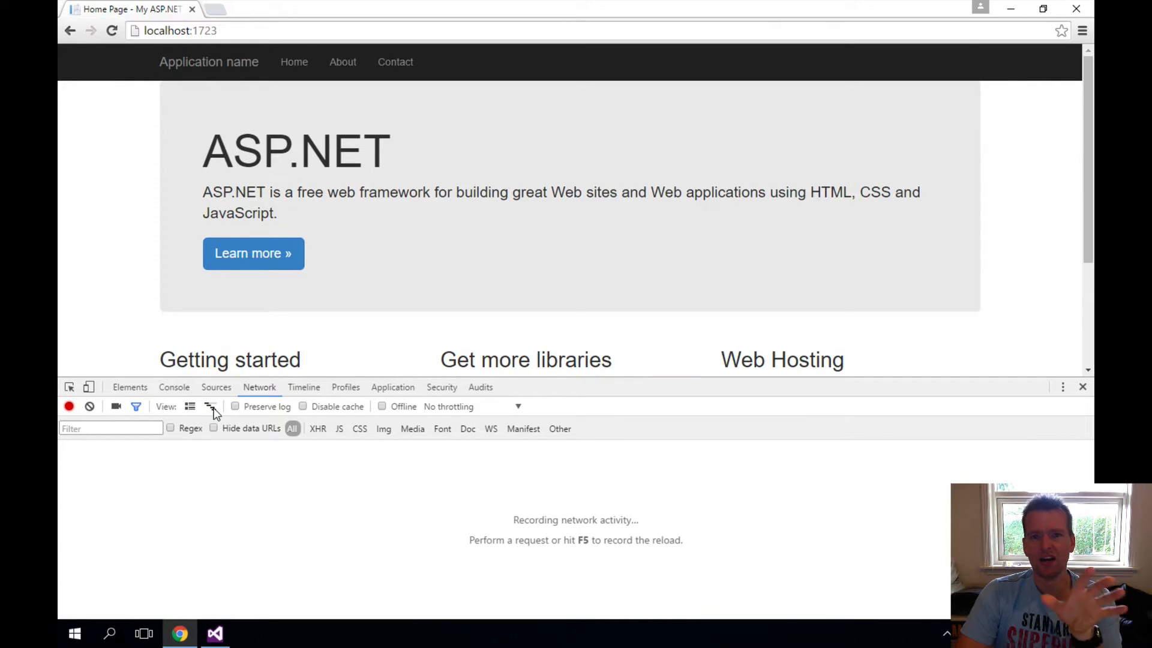
# Dock DevTools to the right side, then back along the bottom.
pyautogui.click(1062, 387)
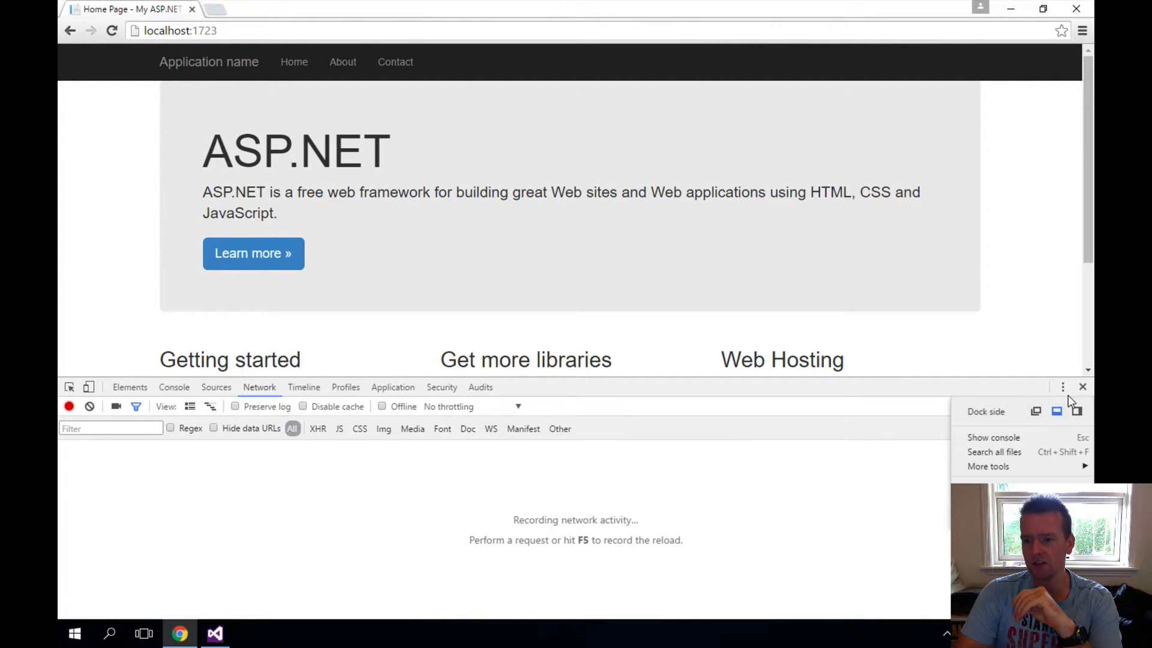
pyautogui.click(1057, 412)
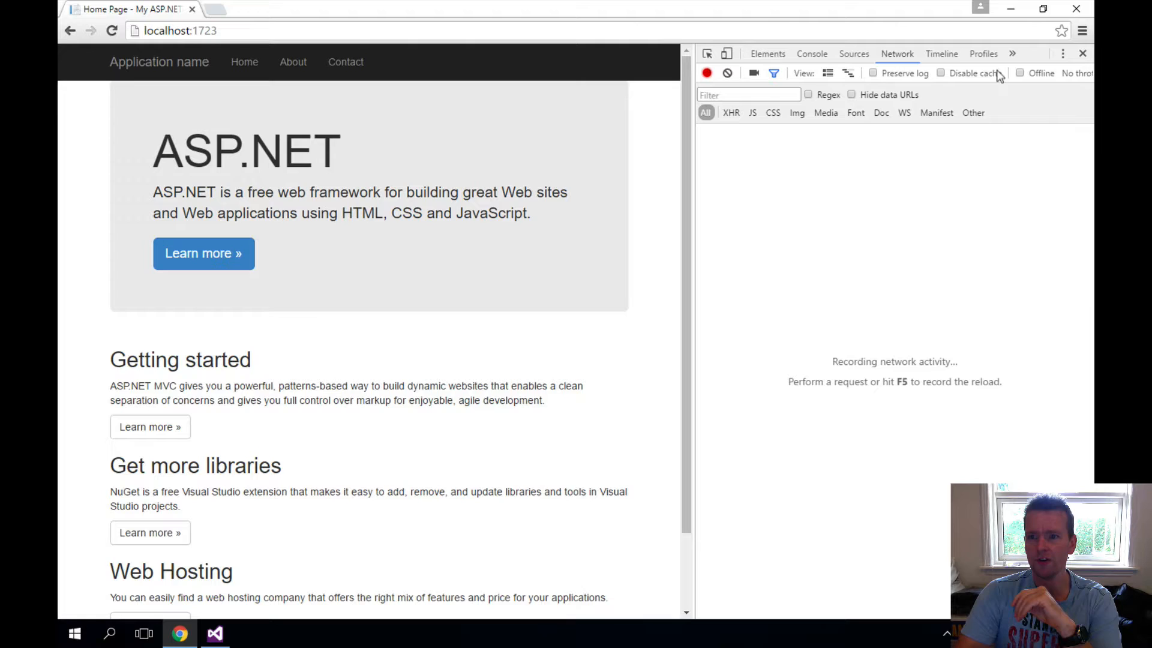
pyautogui.click(1063, 53)
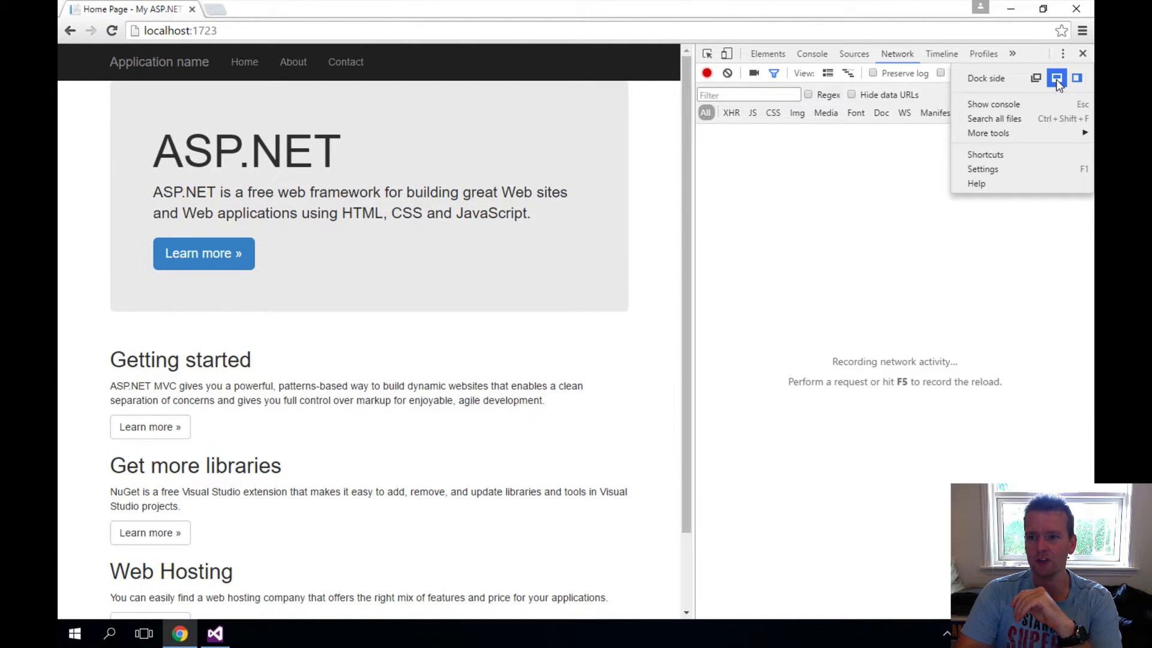
pyautogui.click(1056, 78)
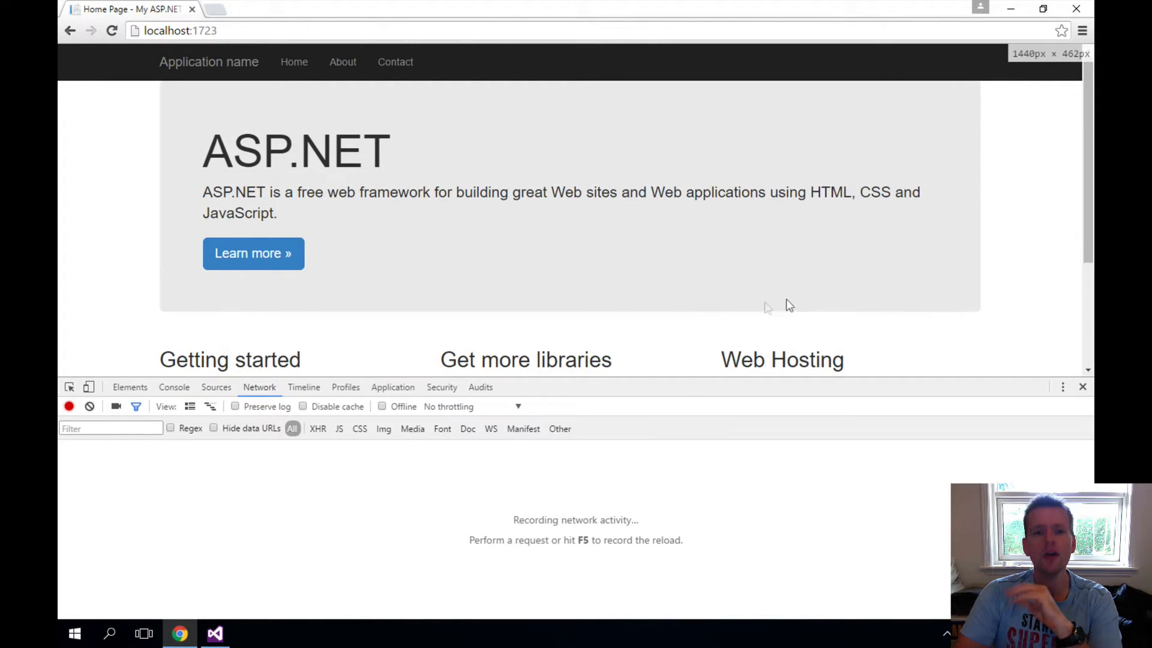
pyautogui.moveTo(652, 304)
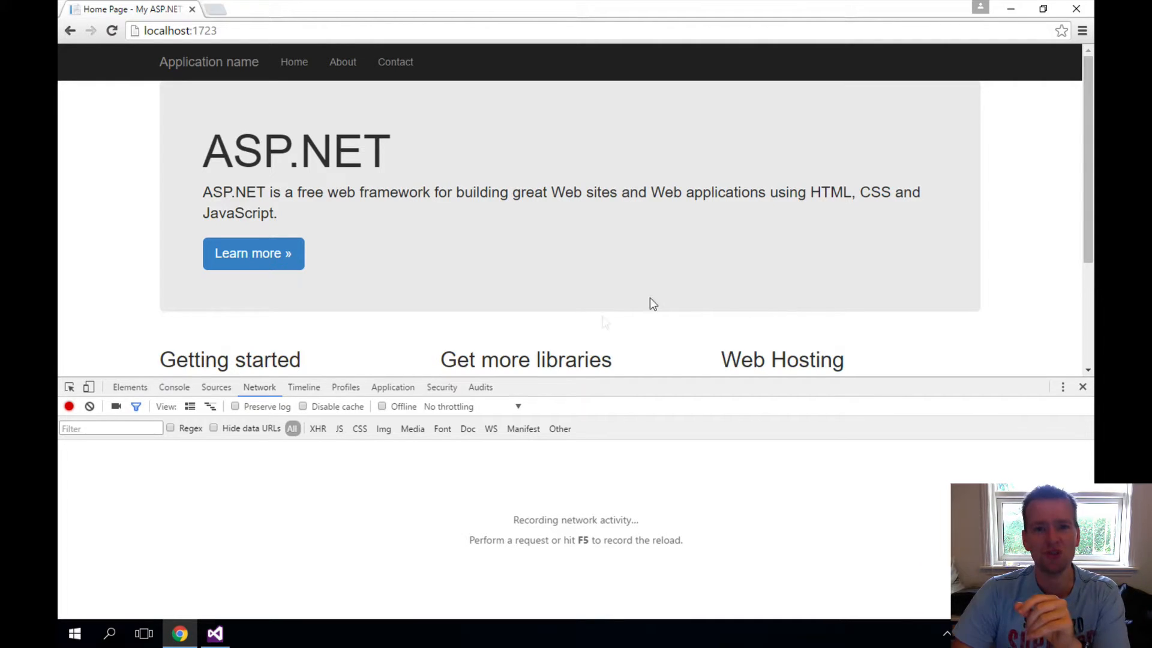
pyautogui.moveTo(569, 500)
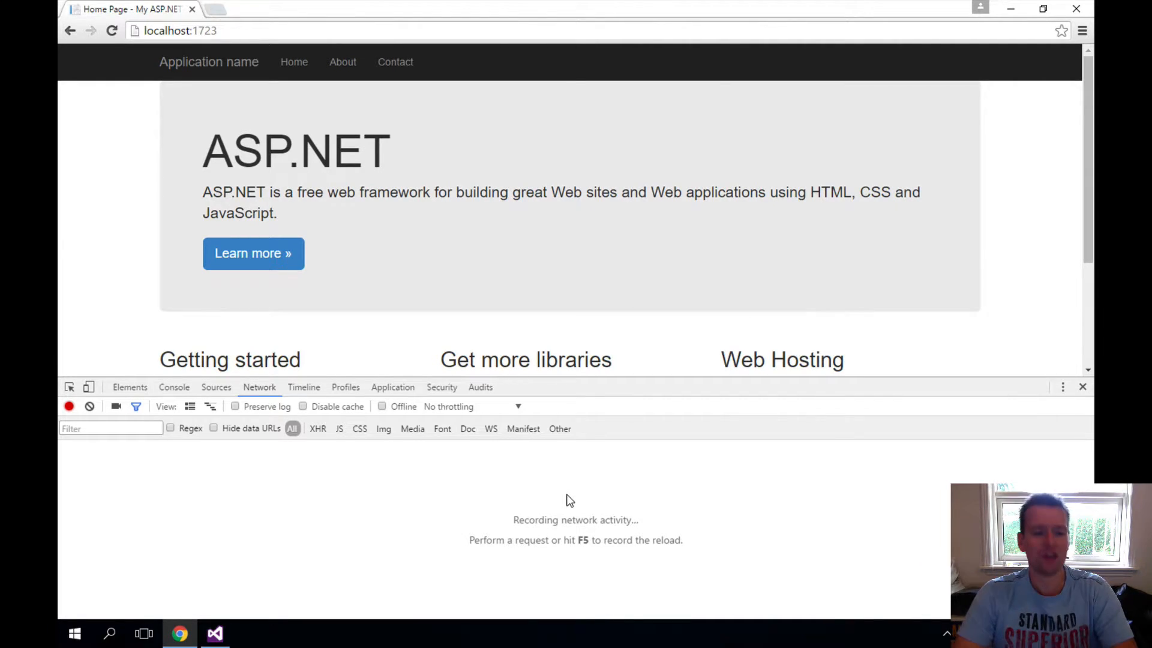
pyautogui.moveTo(471, 252)
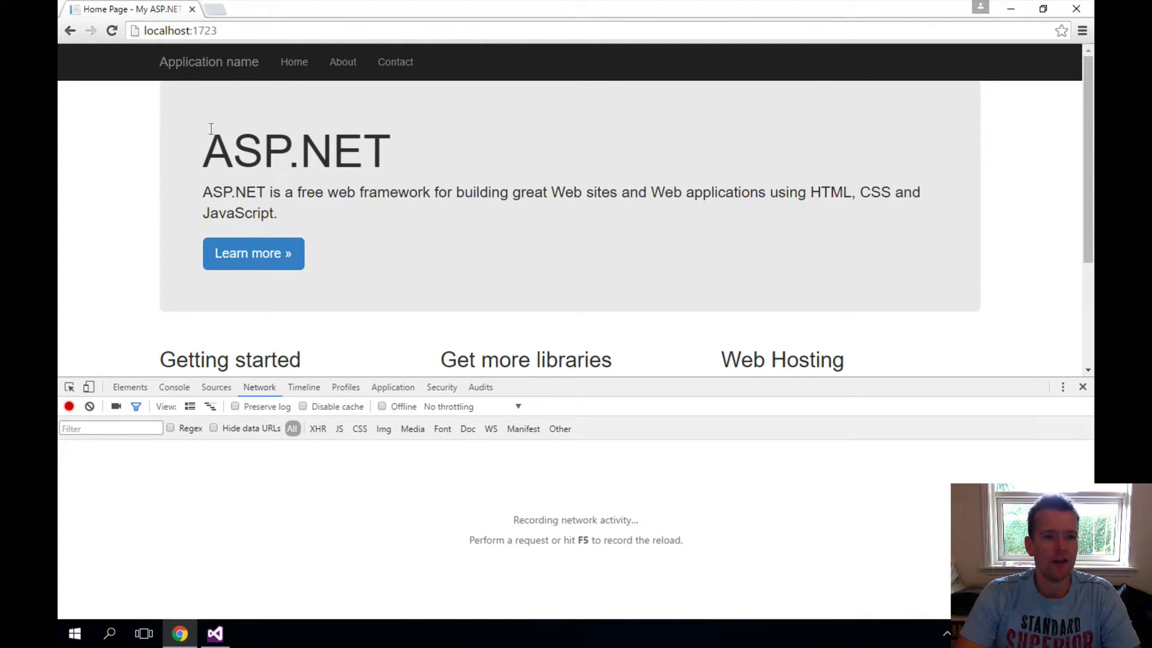
pyautogui.moveTo(526, 242)
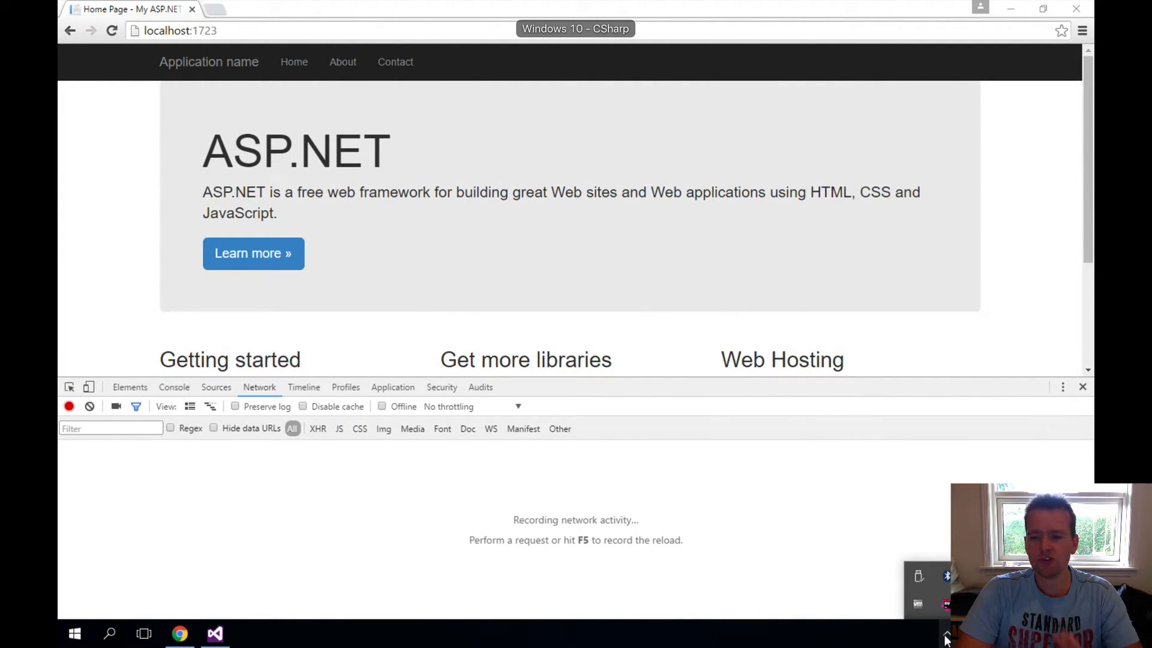
# Check Visual Studio, then reload the home page in Chrome to log its 11 requests.
pyautogui.click(215, 633)
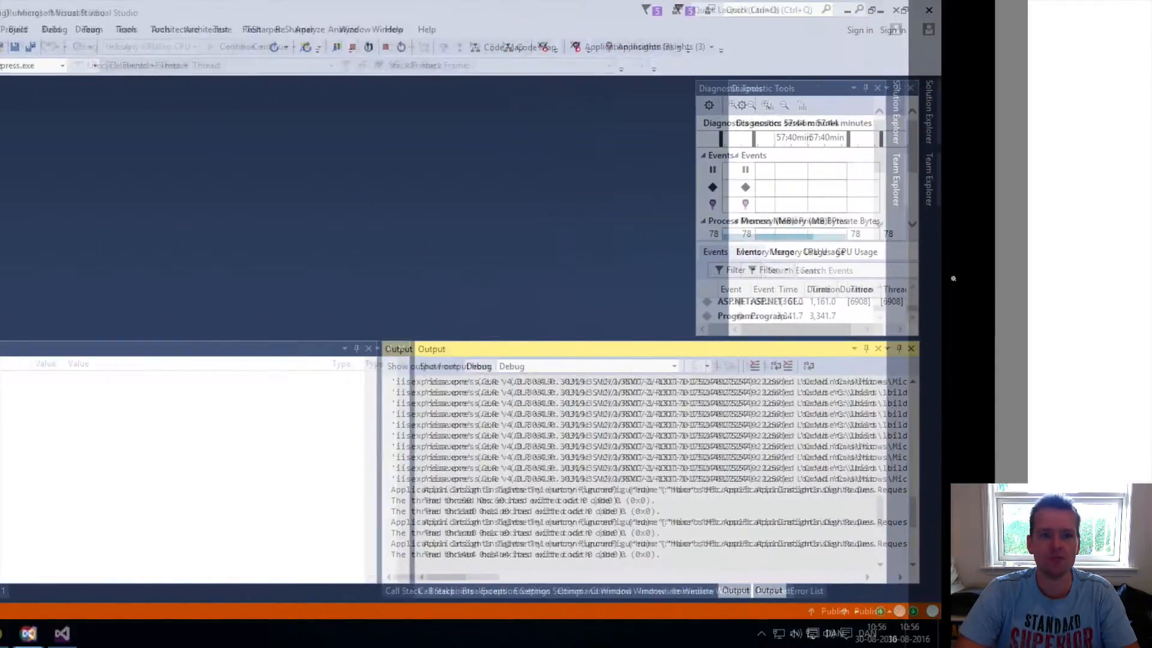
pyautogui.click(180, 632)
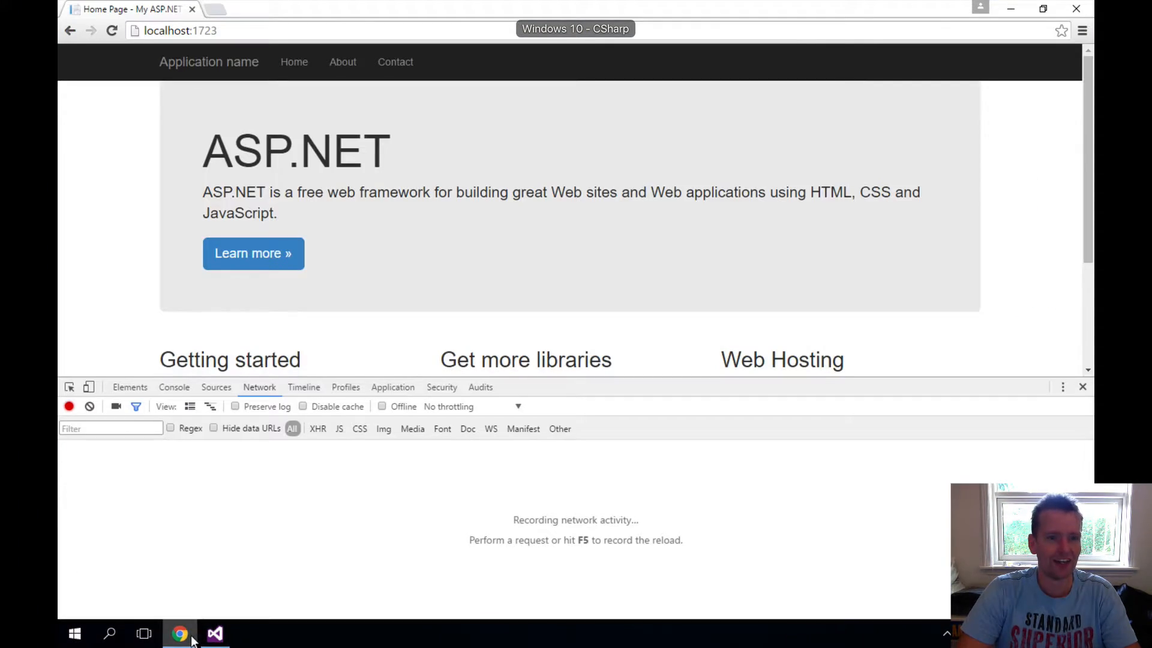
pyautogui.click(294, 62)
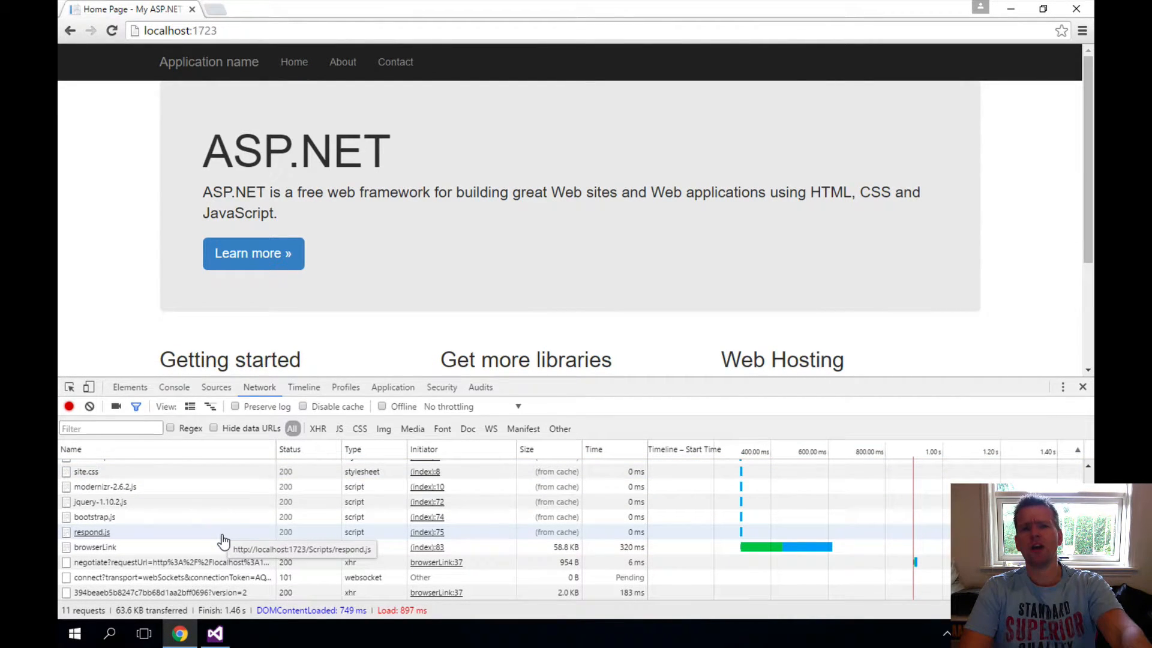
# Select the localhost document request and view its headers, showing GET 200 OK from IIS.
pyautogui.scroll(3)
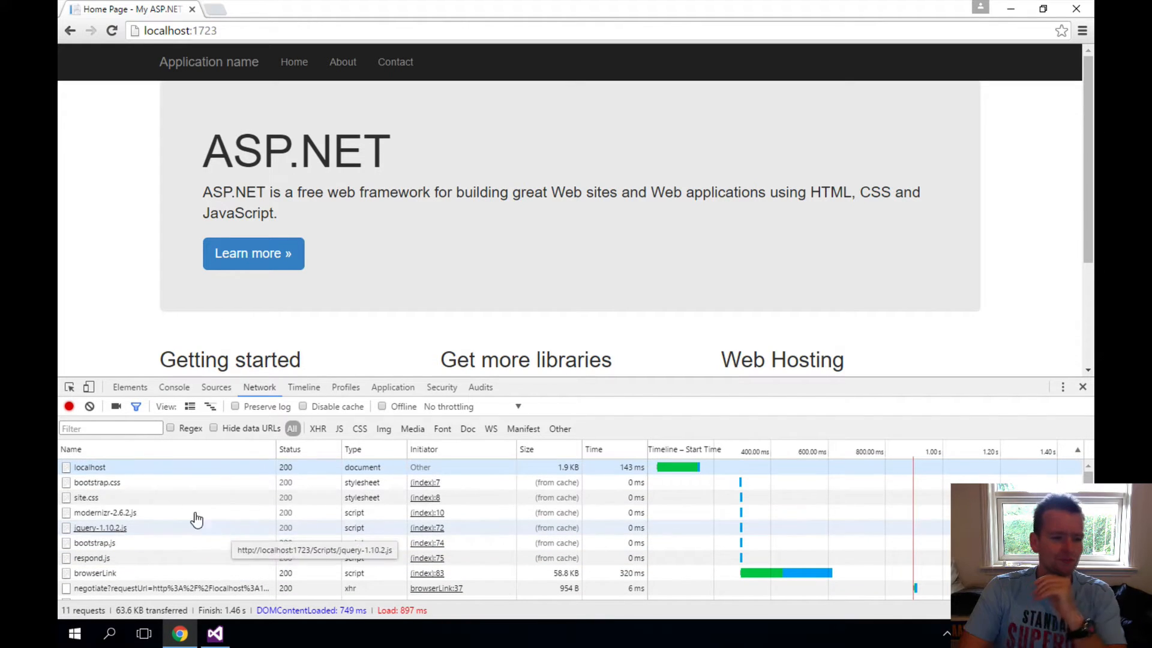
pyautogui.moveTo(90, 467)
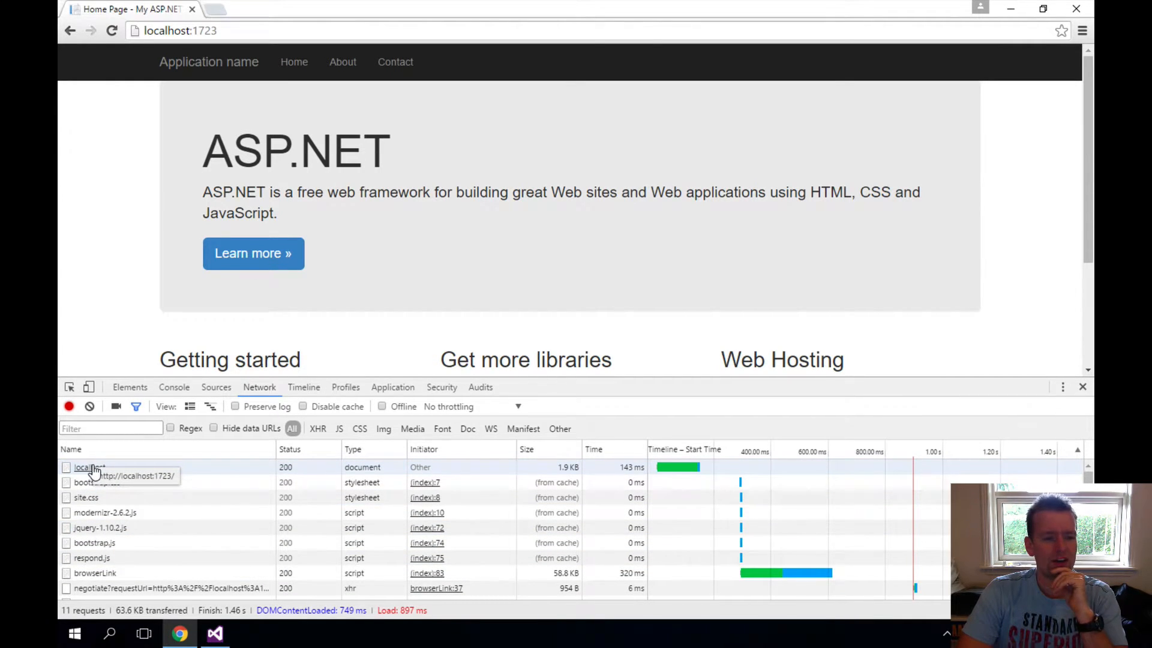
pyautogui.click(90, 467)
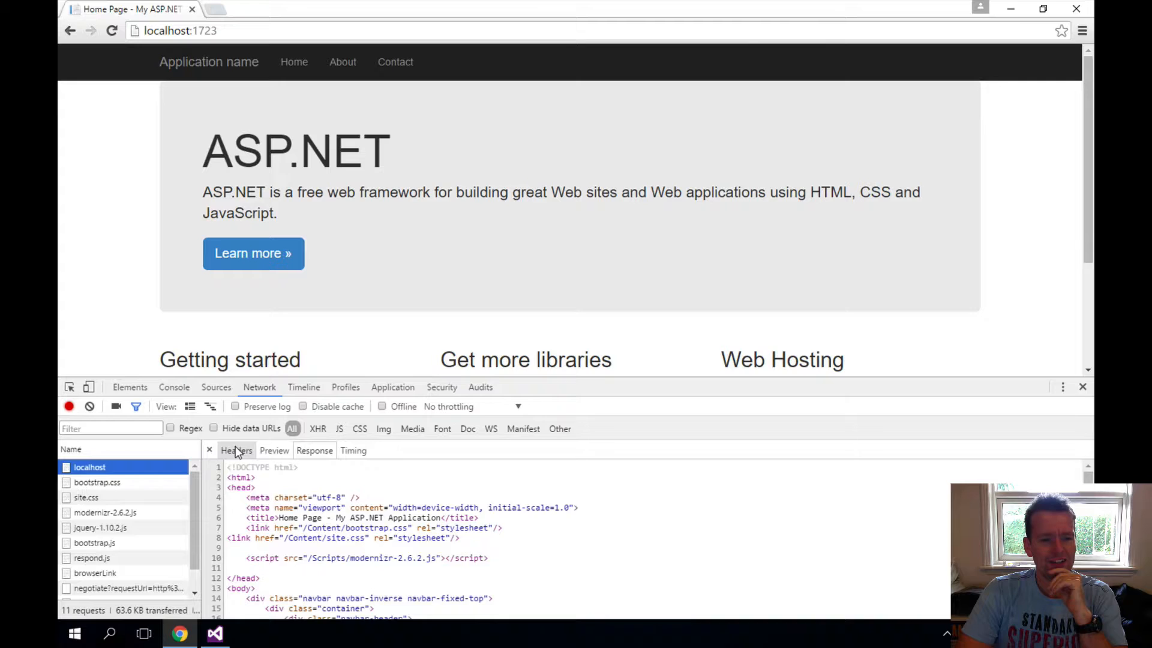
pyautogui.click(236, 450)
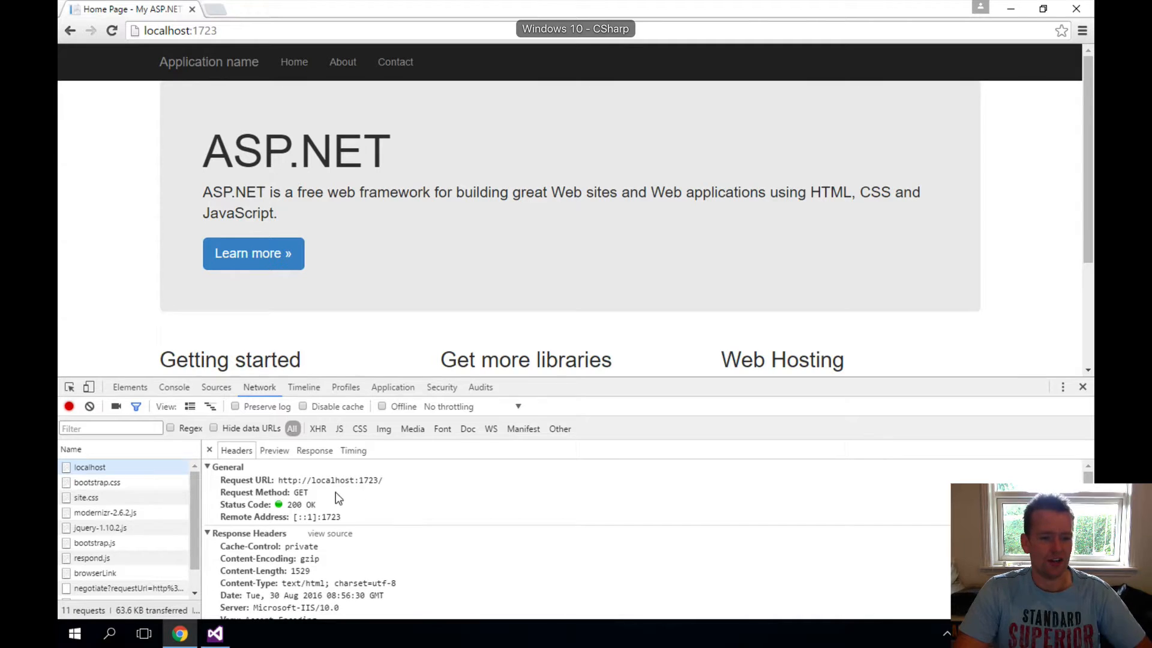
pyautogui.moveTo(287, 522)
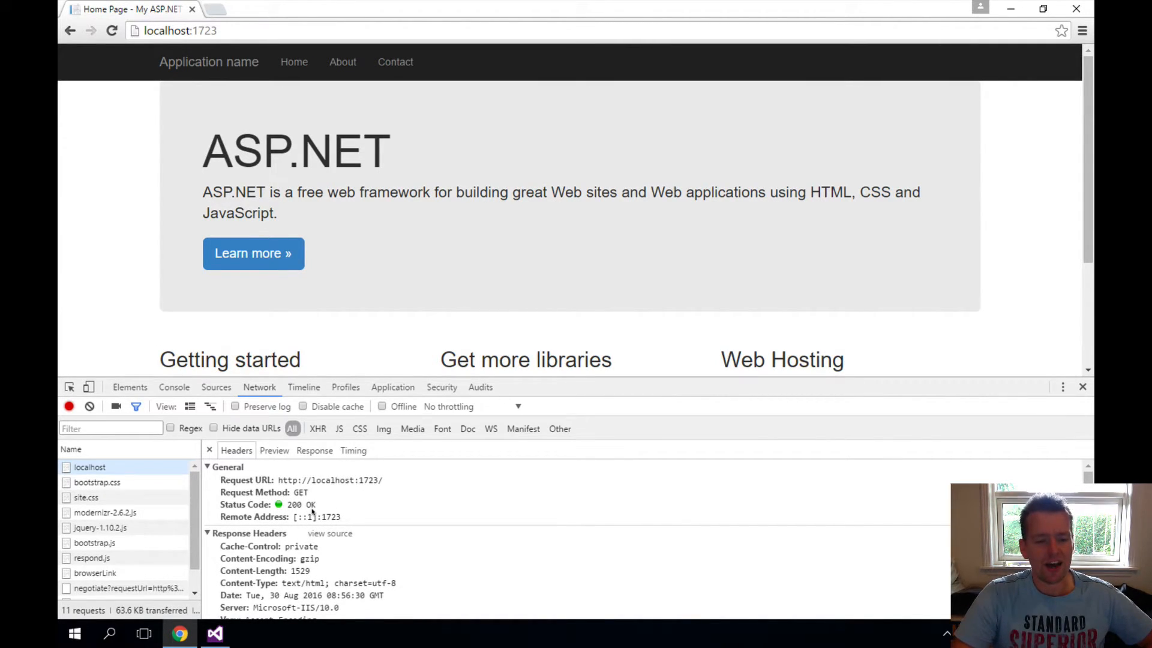
pyautogui.moveTo(360, 498)
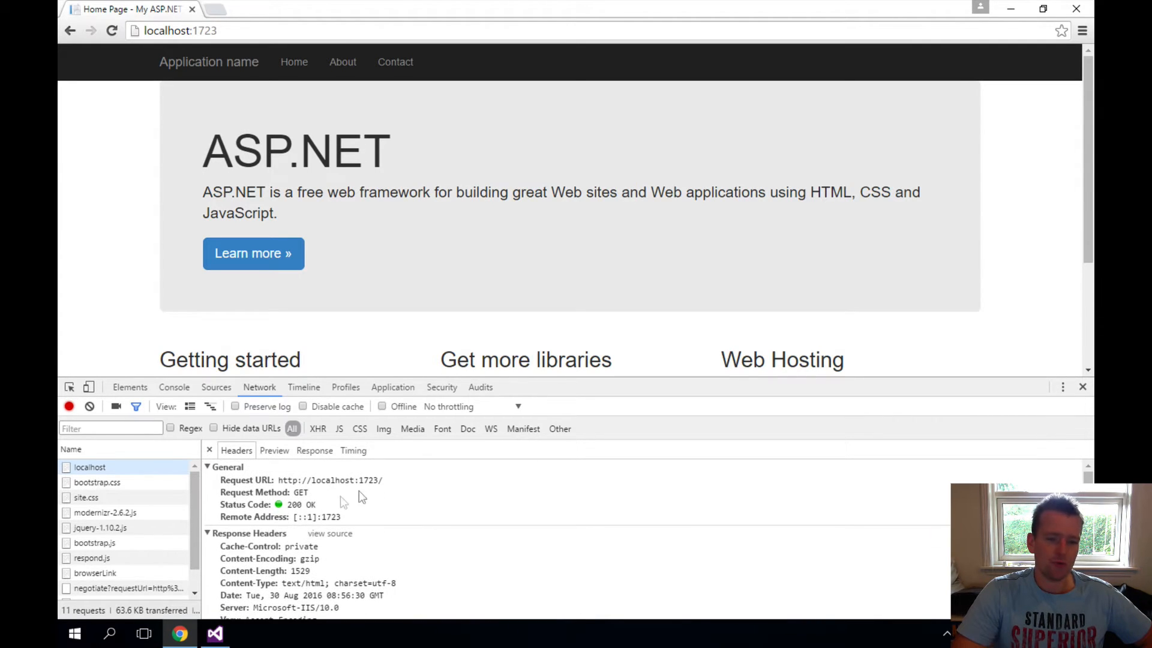
pyautogui.moveTo(377, 577)
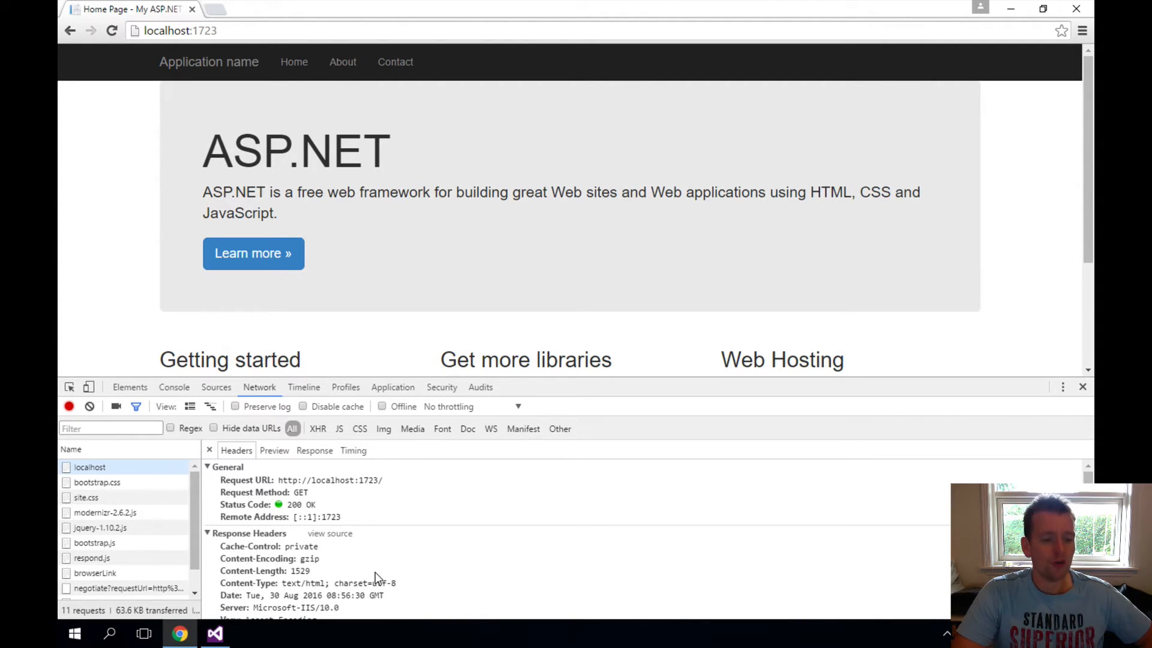
pyautogui.scroll(-3)
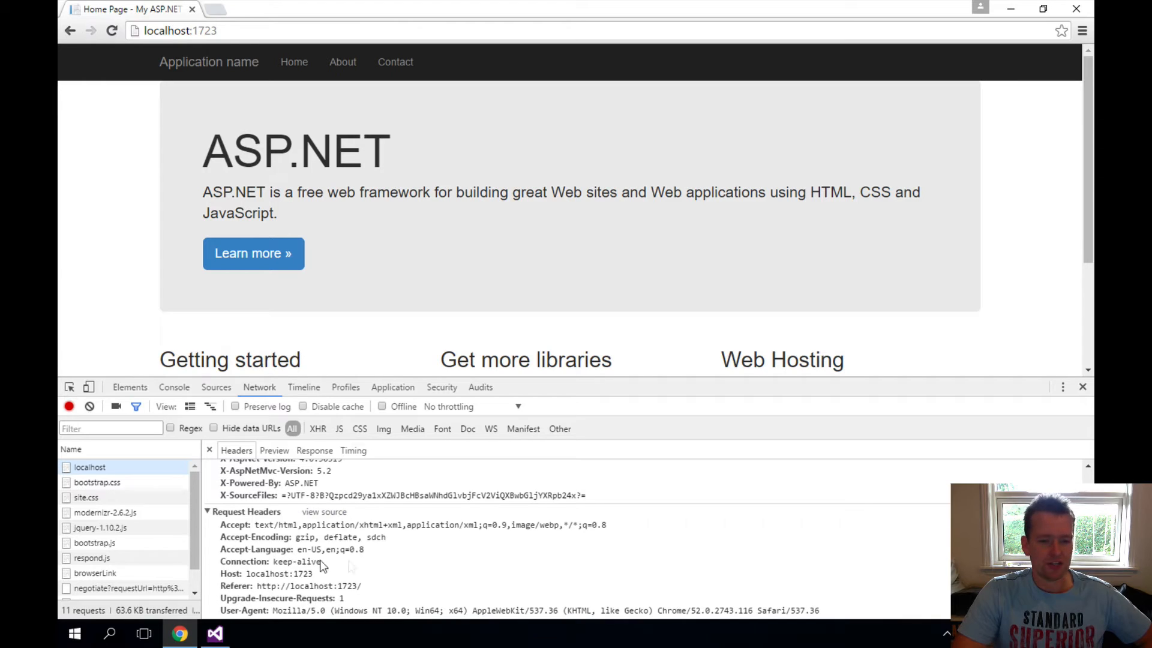
pyautogui.moveTo(342, 529)
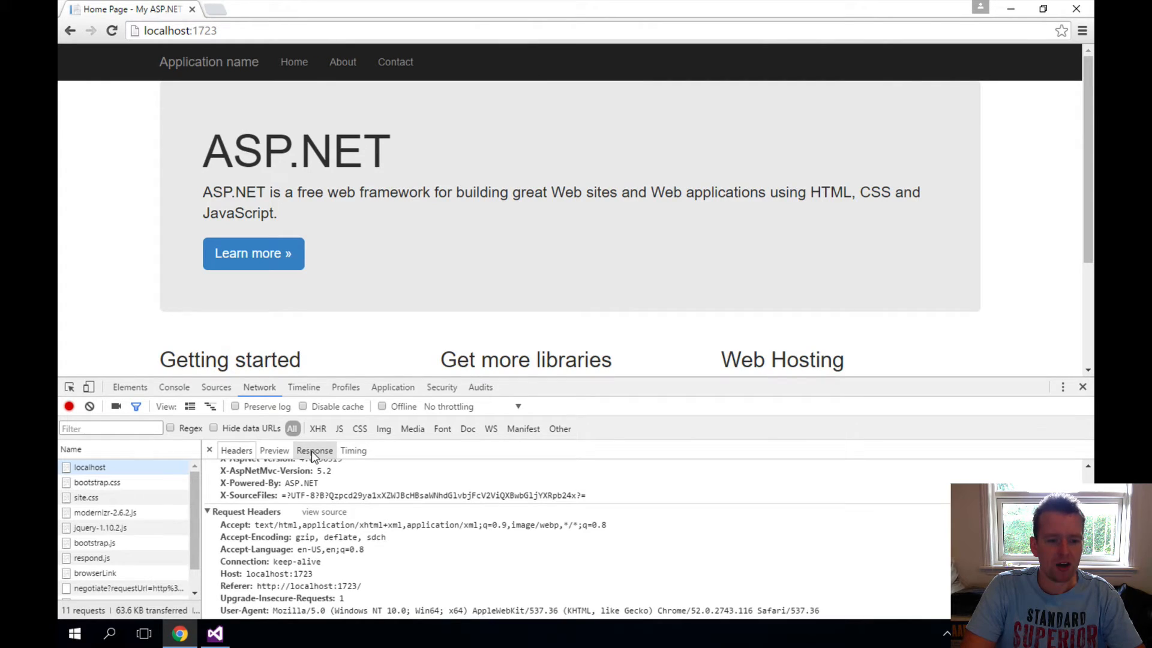
# View the localhost request's HTML response, then navigate to the site's About page.
pyautogui.click(313, 451)
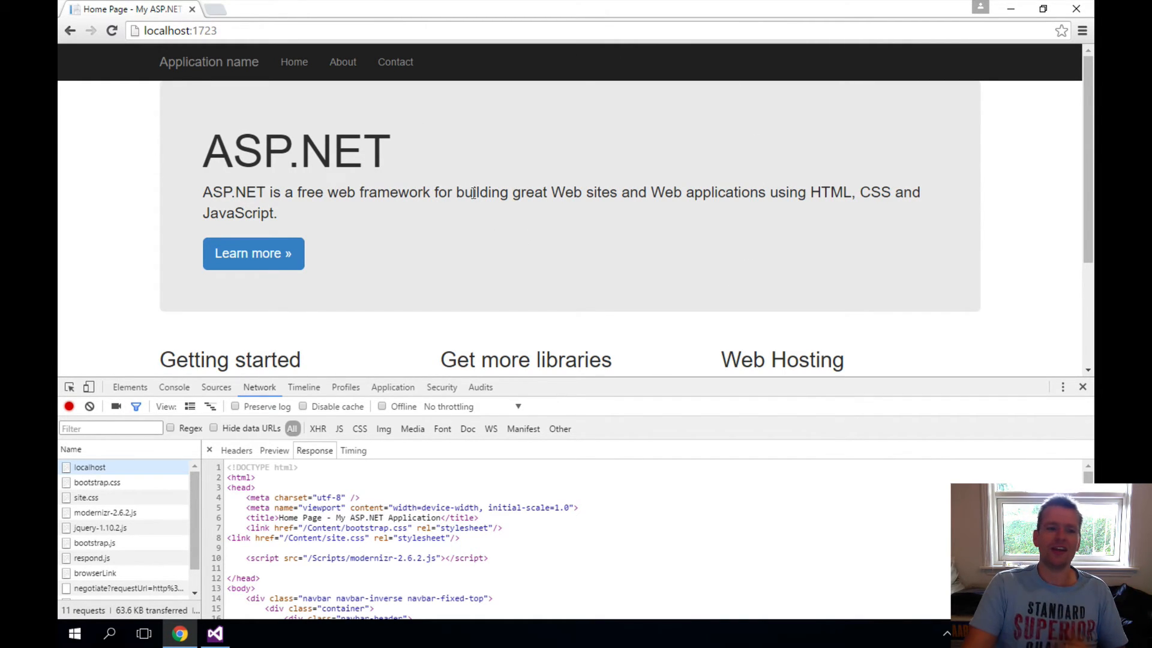
pyautogui.moveTo(343, 62)
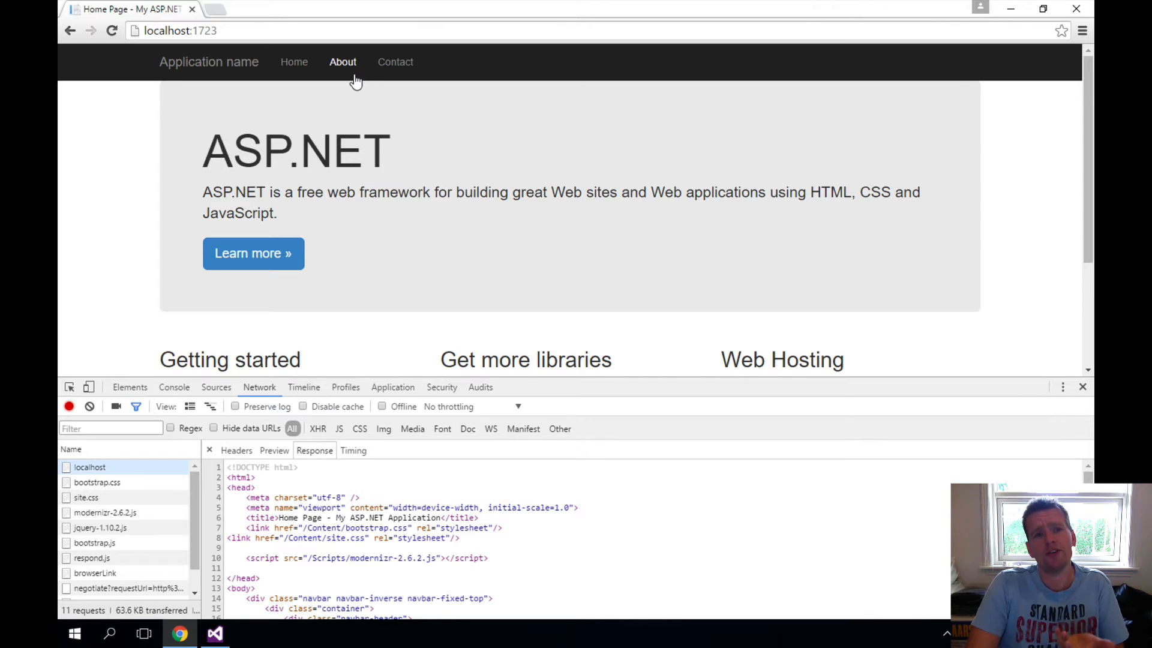
pyautogui.click(343, 62)
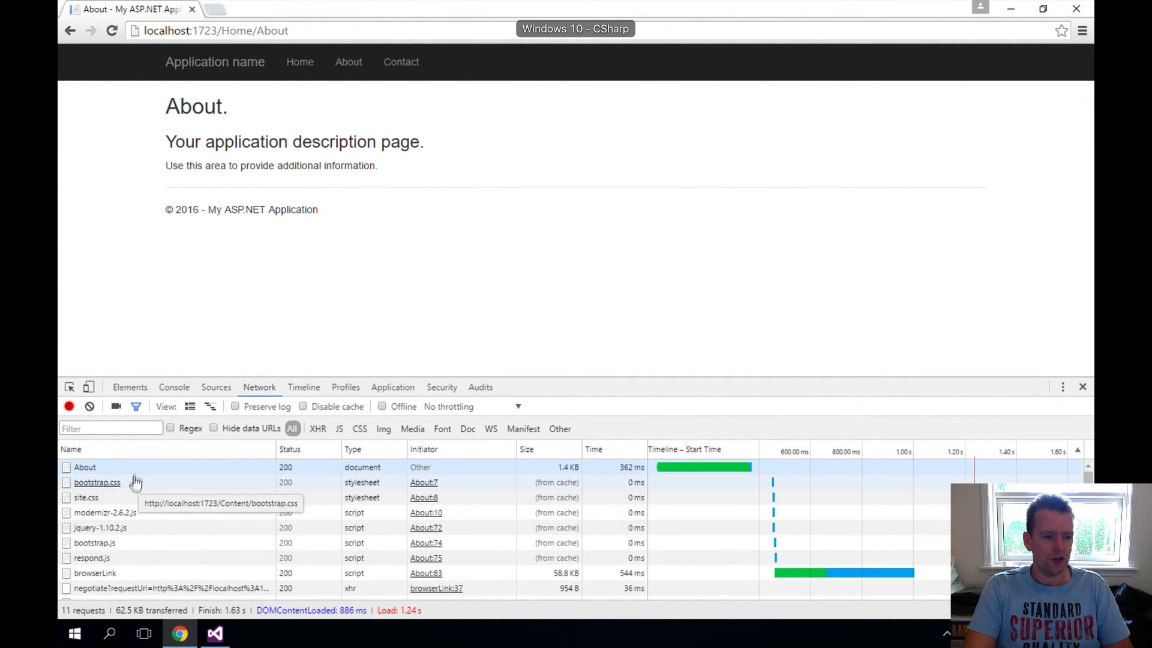
# Open the About request's HTML response, scroll through it and select the 'About' heading.
pyautogui.click(84, 467)
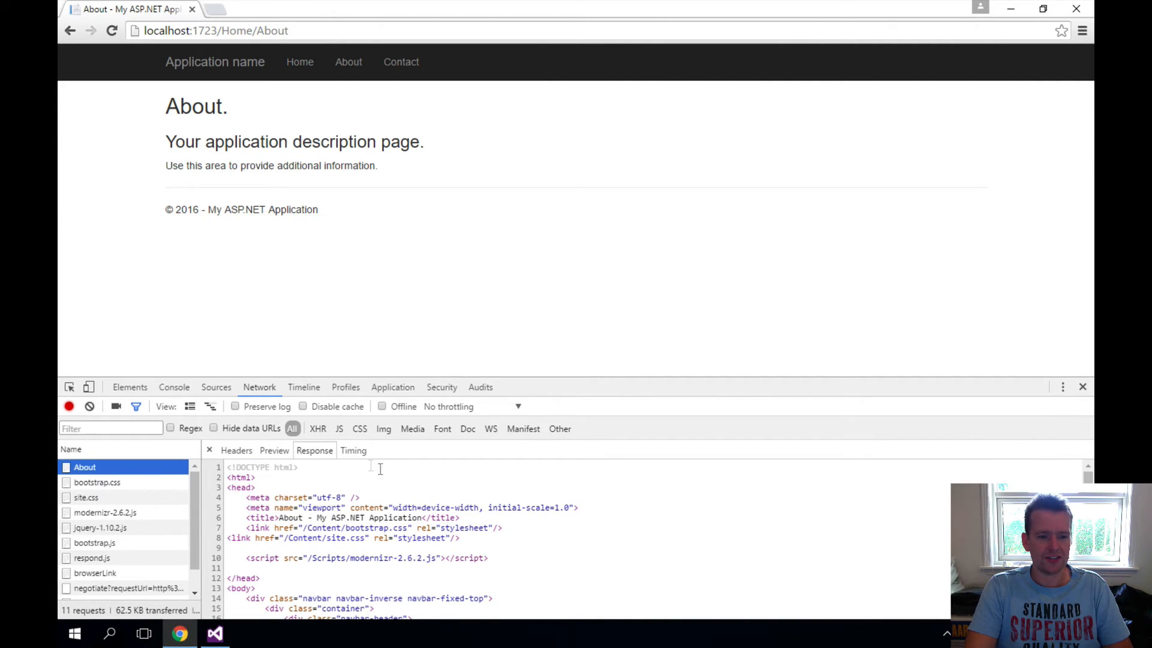
pyautogui.scroll(-3)
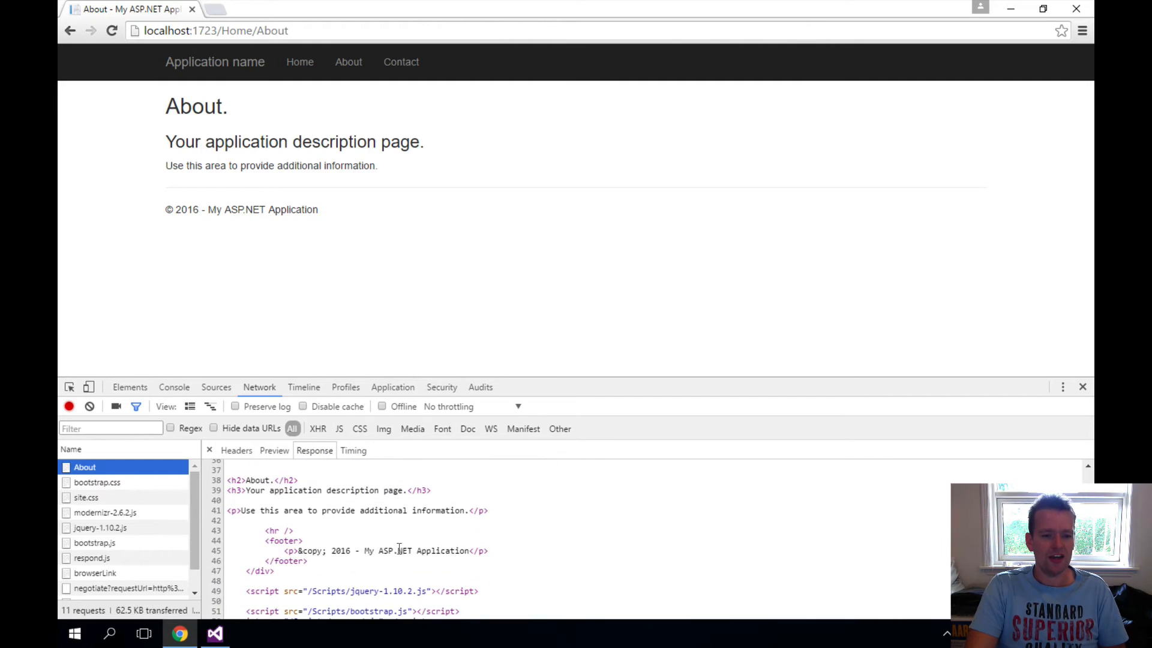
pyautogui.scroll(-3)
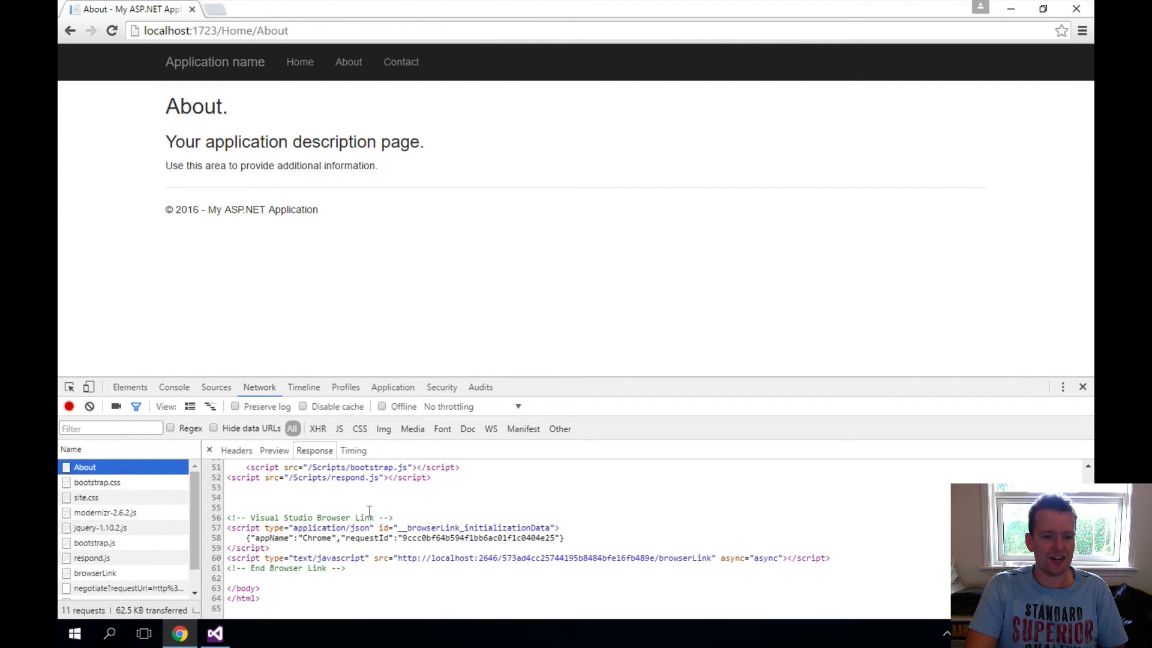
pyautogui.scroll(3)
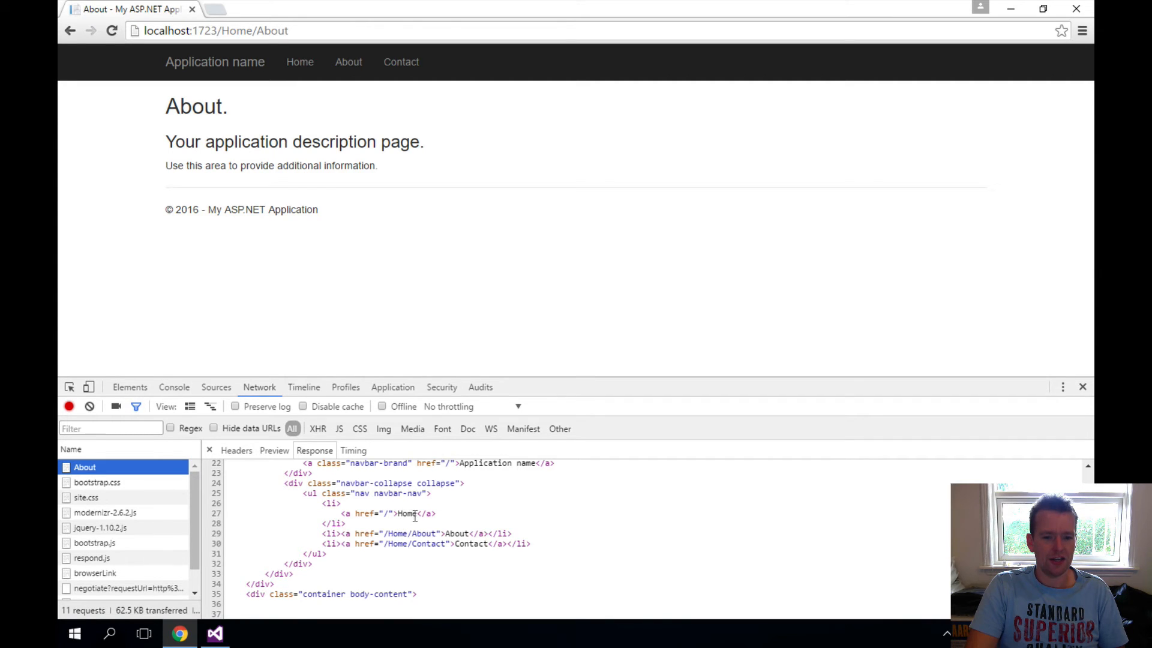
pyautogui.scroll(-3)
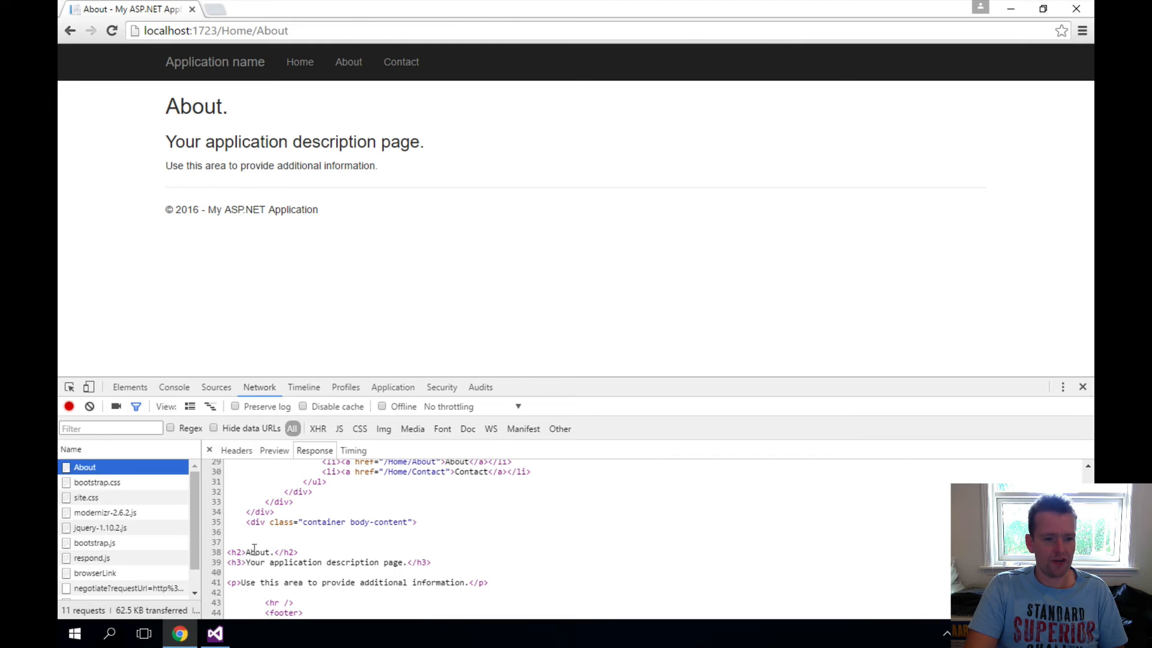
pyautogui.doubleClick(256, 552)
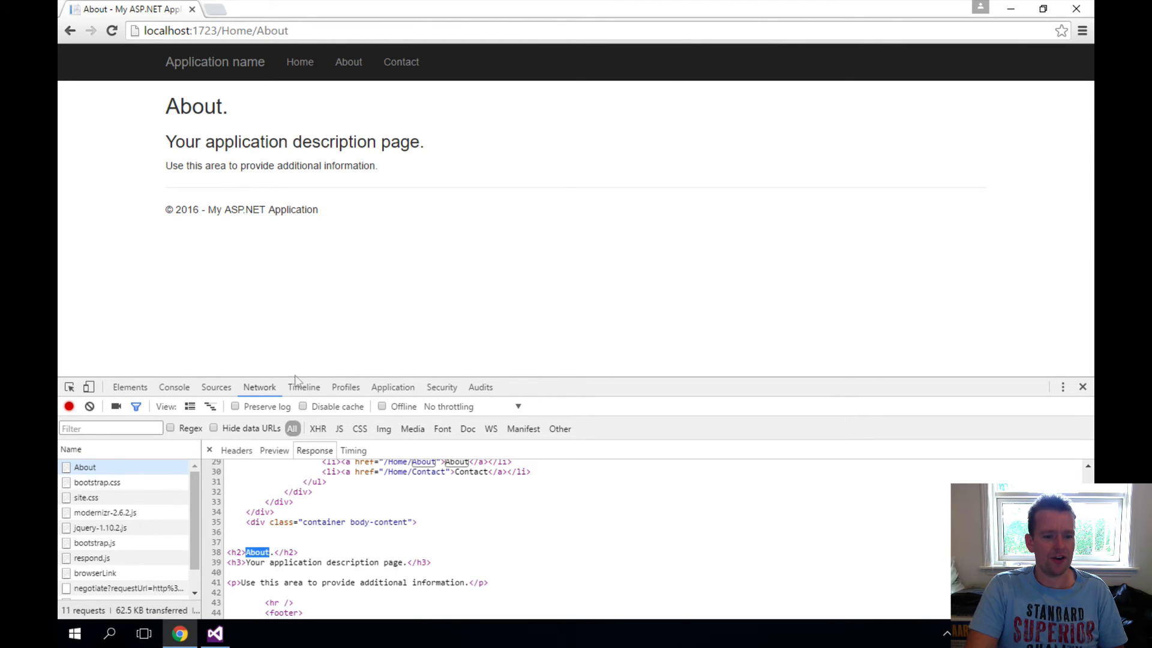
pyautogui.moveTo(376, 564)
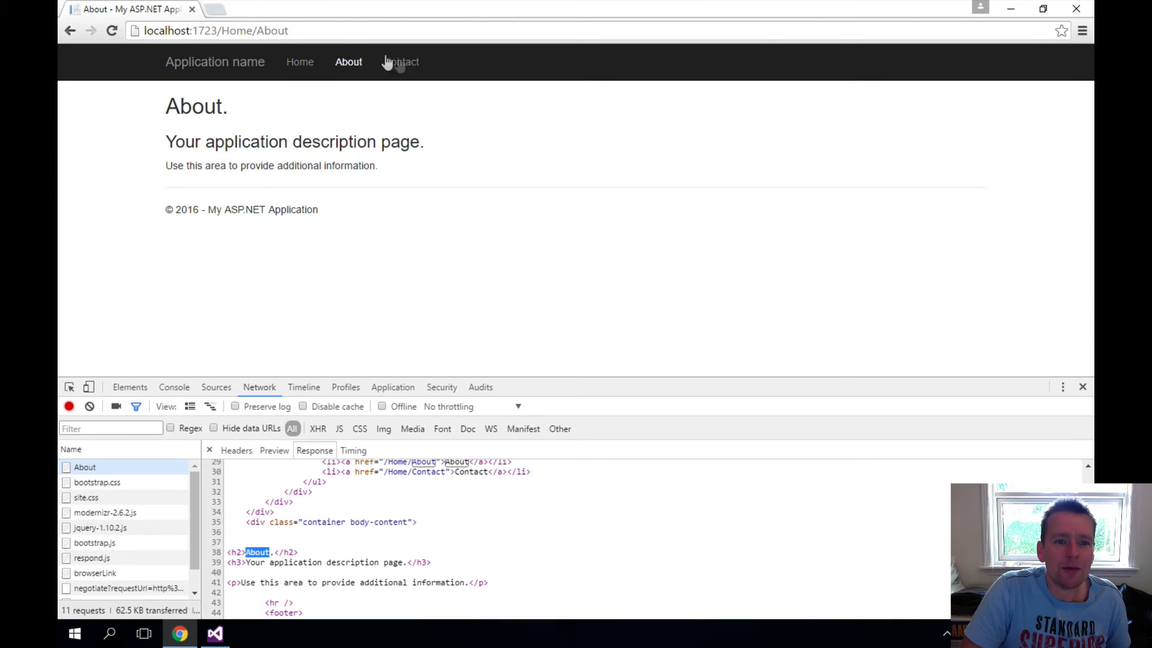
# Navigate to Contact, then About, then load Home twice via the navigation bar.
pyautogui.click(401, 62)
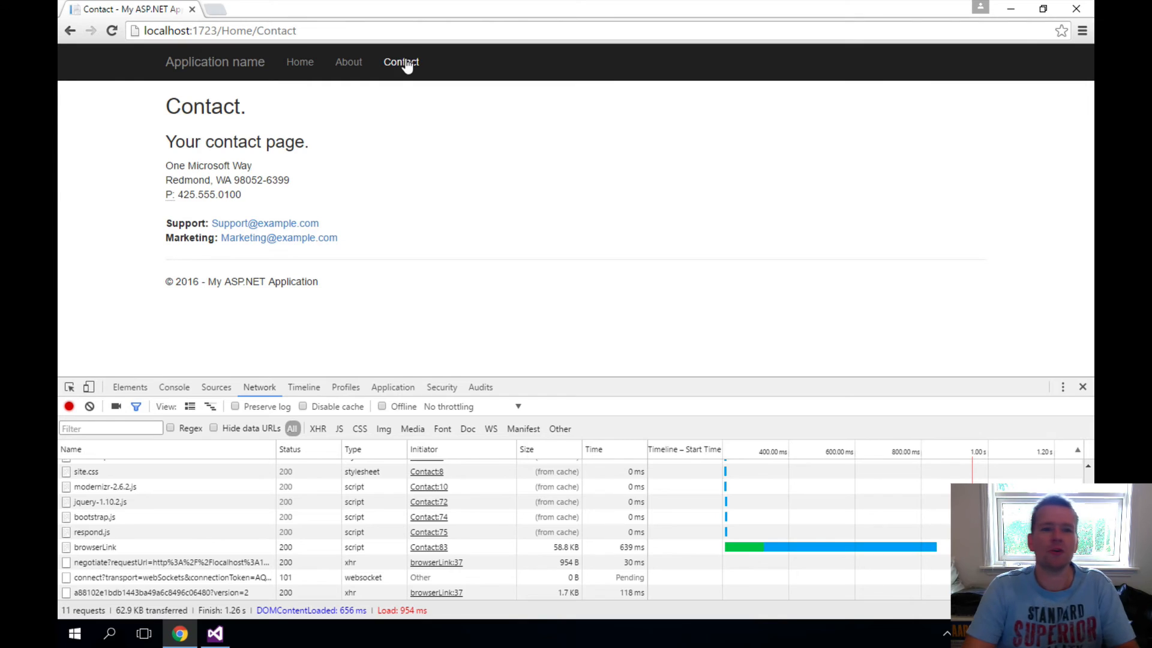
pyautogui.click(348, 62)
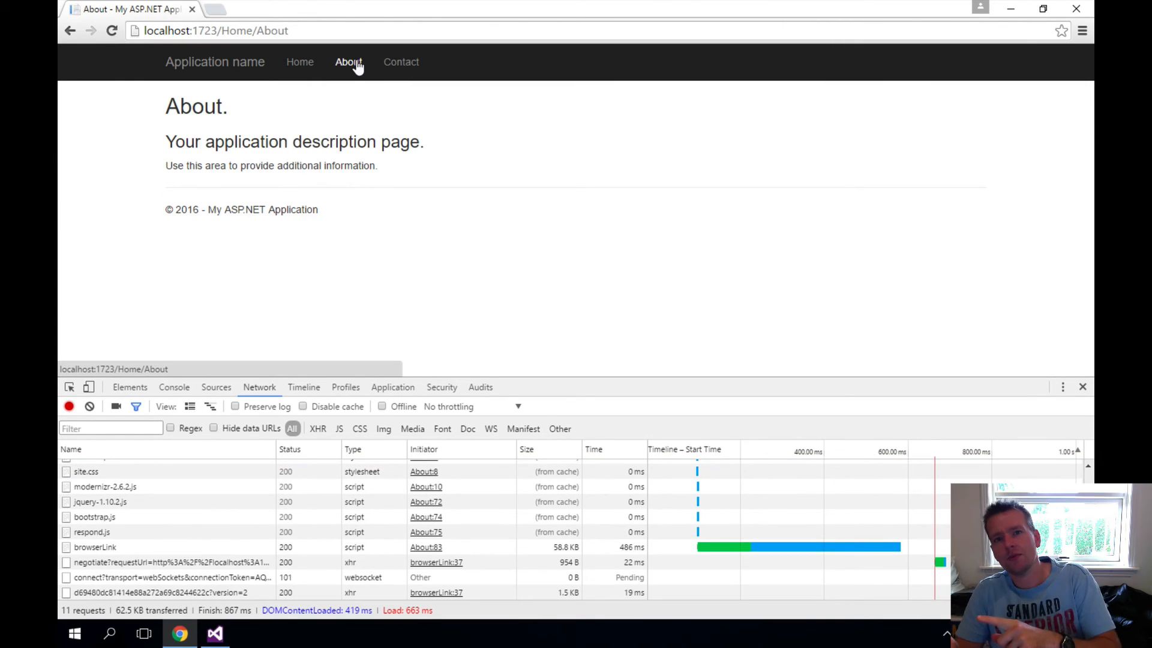
pyautogui.click(300, 62)
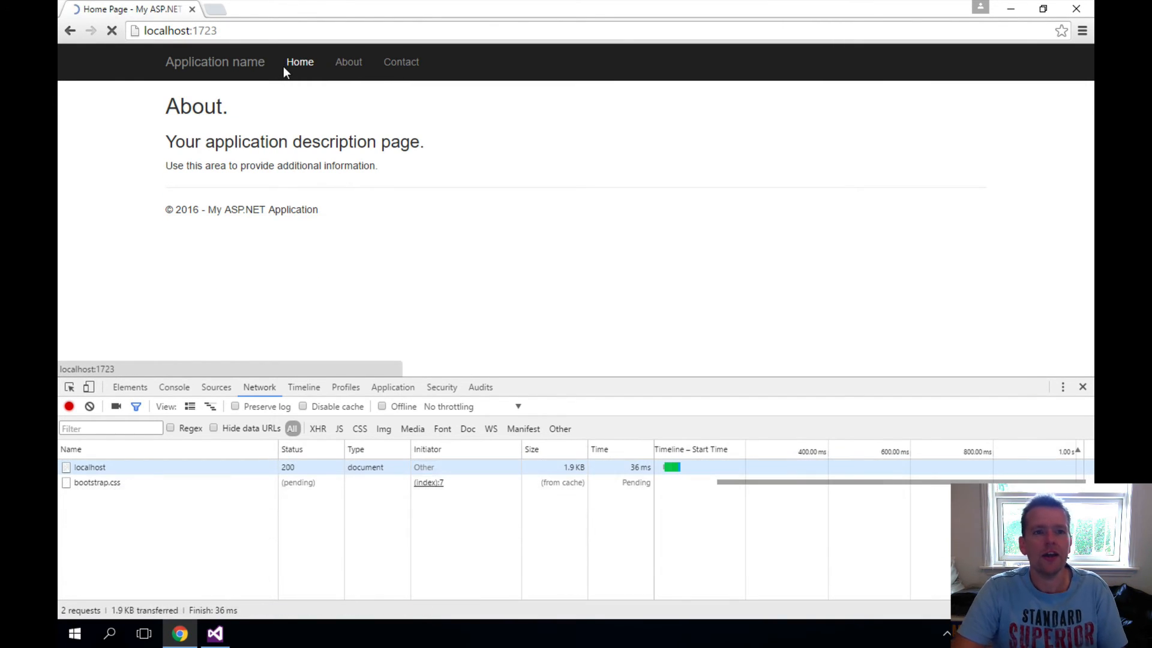
pyautogui.click(300, 61)
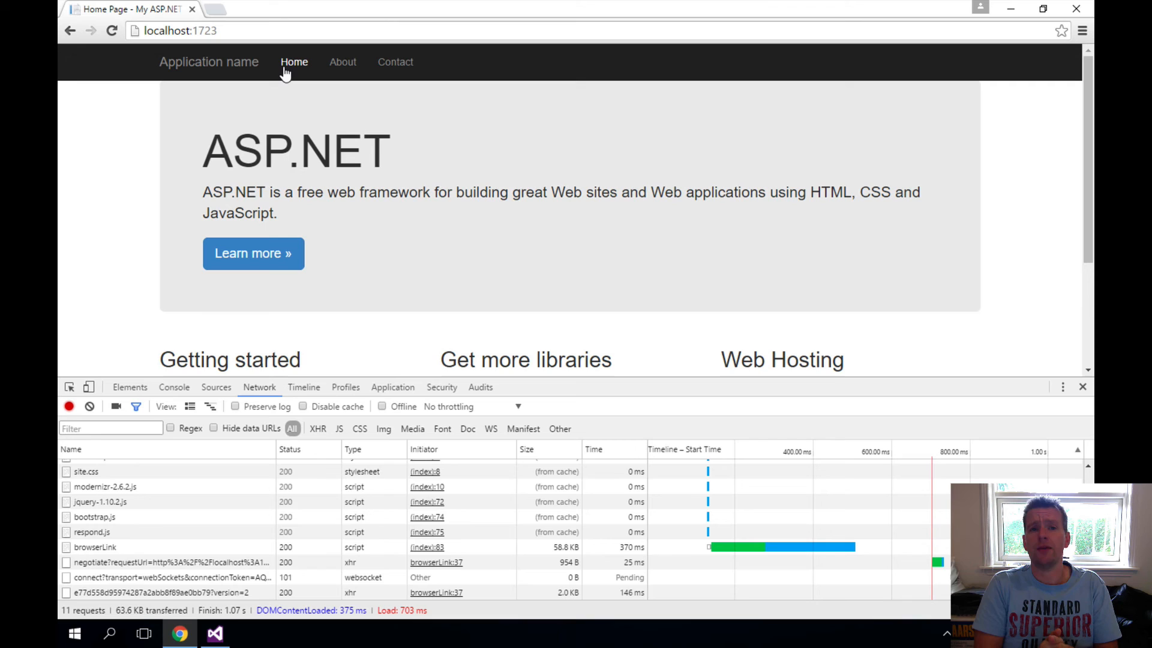
pyautogui.moveTo(467, 116)
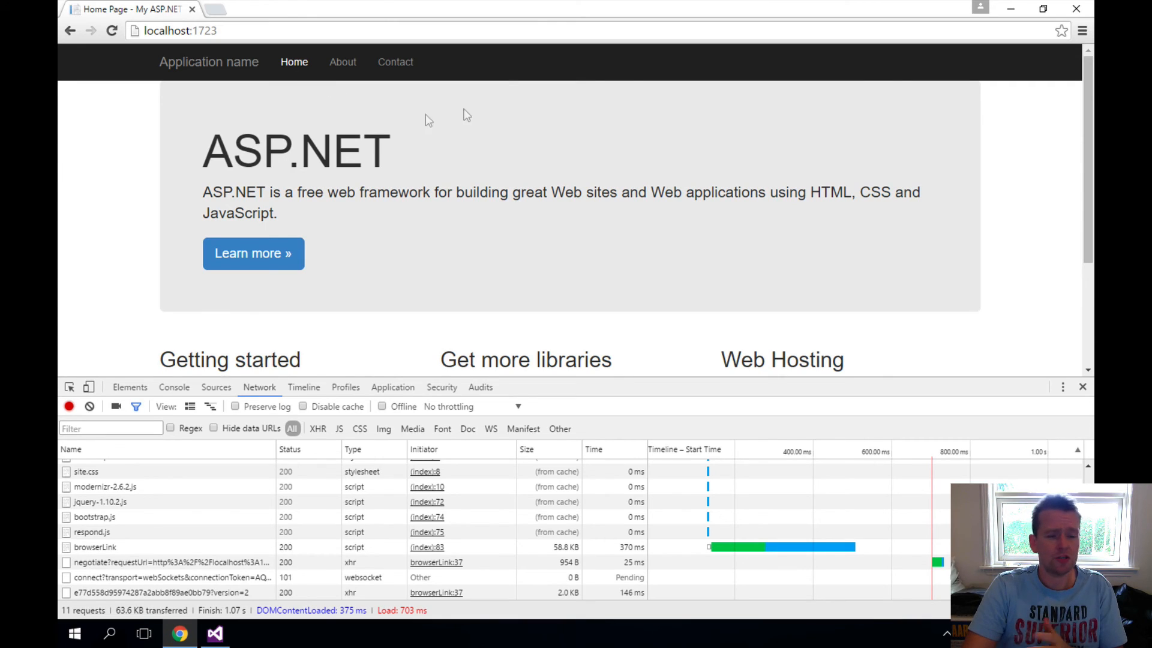
pyautogui.moveTo(540, 134)
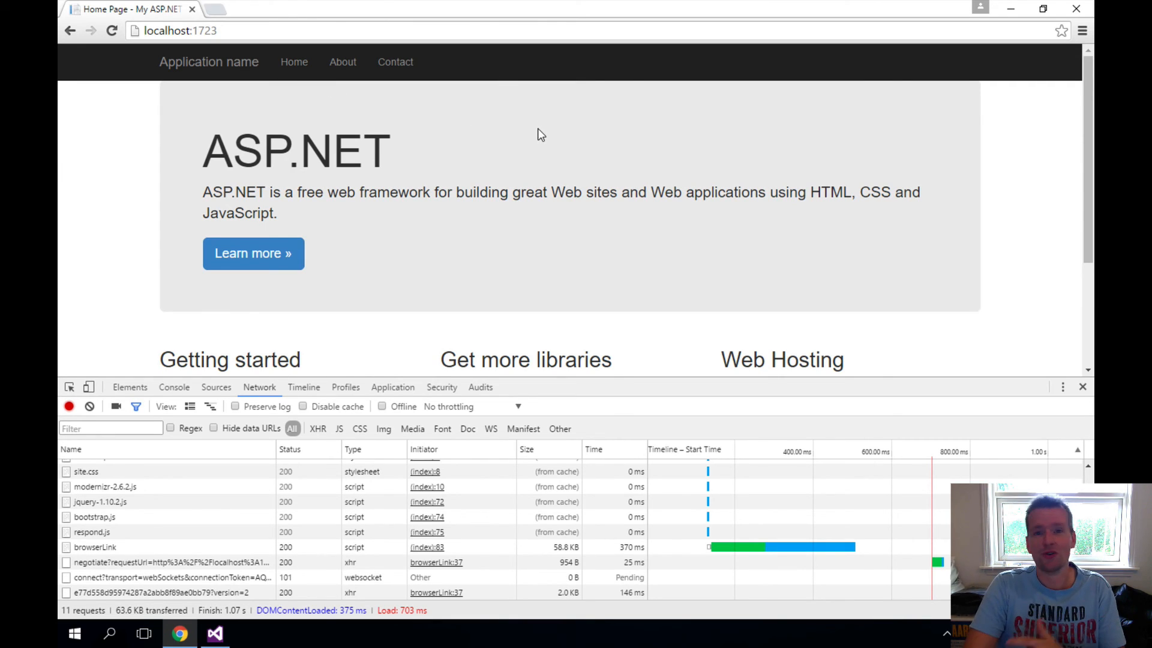